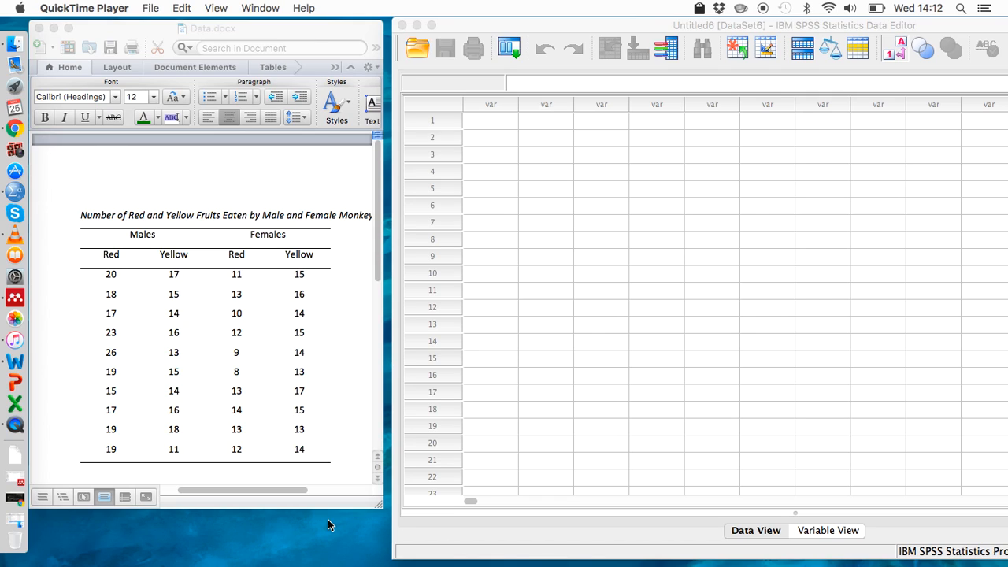
mouse_move(340, 253)
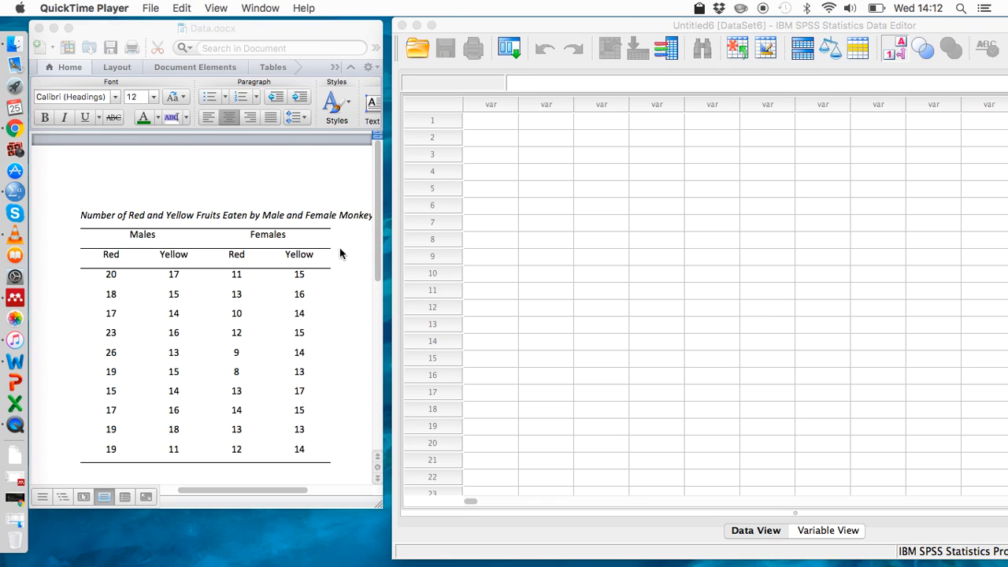
mouse_move(157, 174)
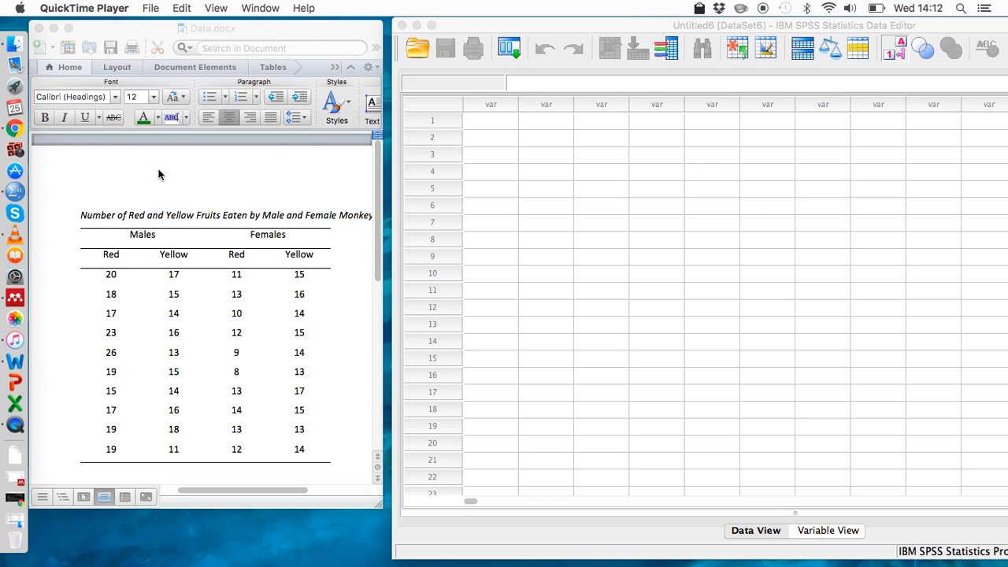
mouse_move(267, 228)
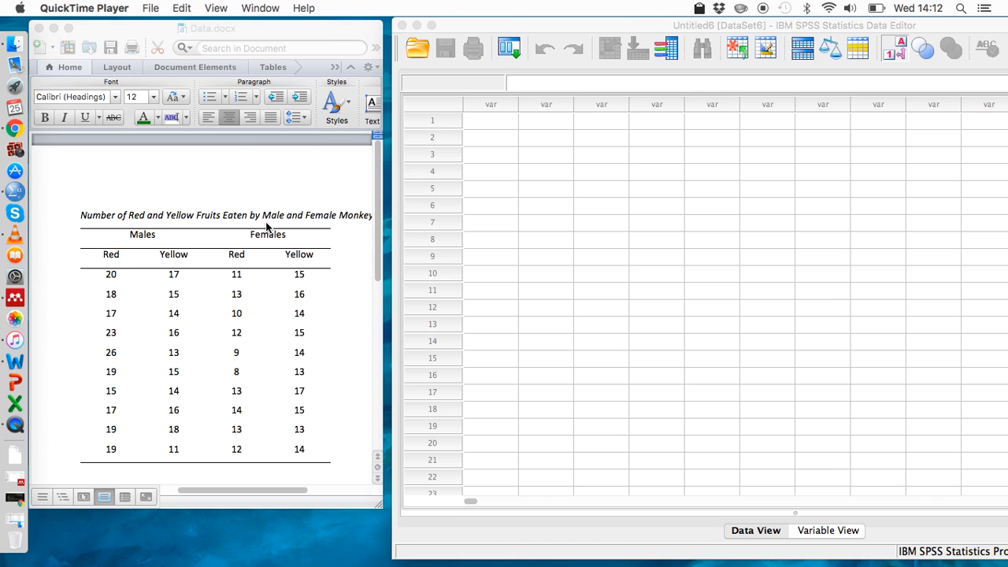
mouse_move(101, 249)
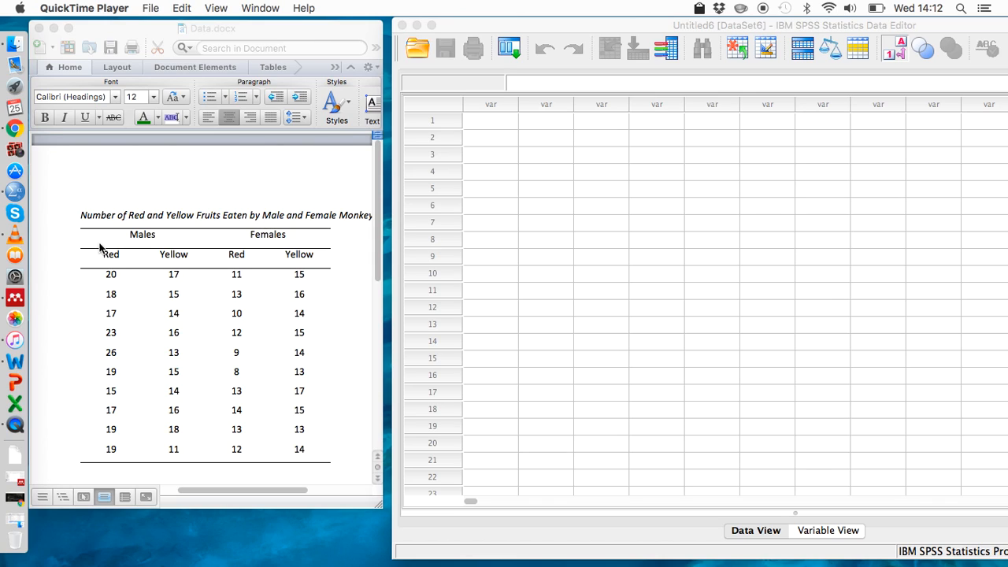
mouse_move(172, 258)
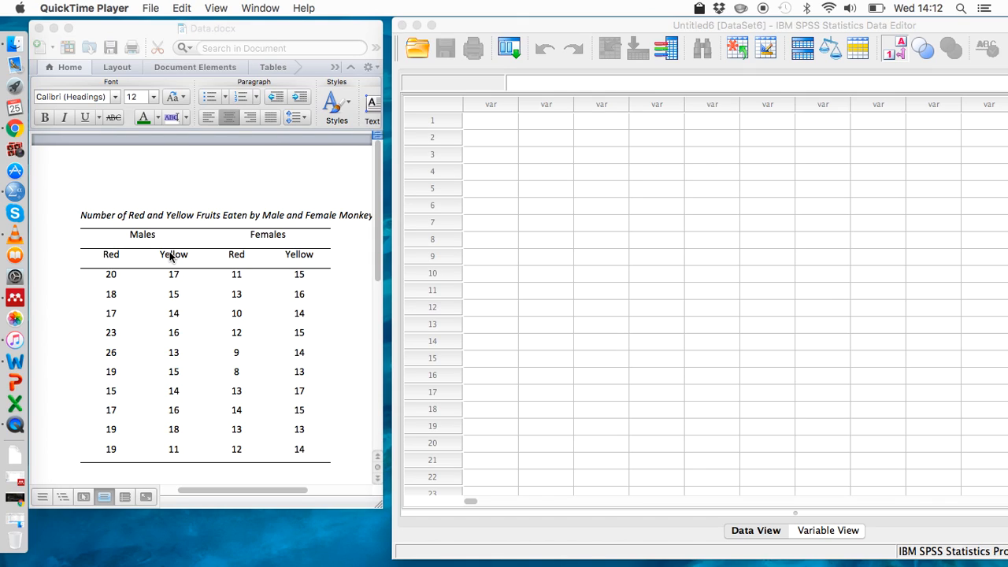
mouse_move(275, 195)
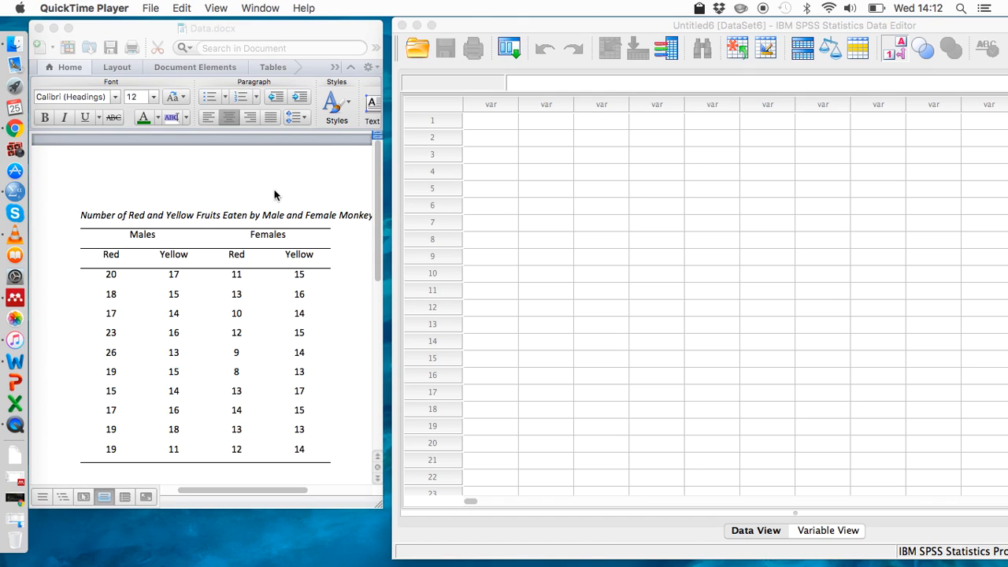
mouse_move(327, 217)
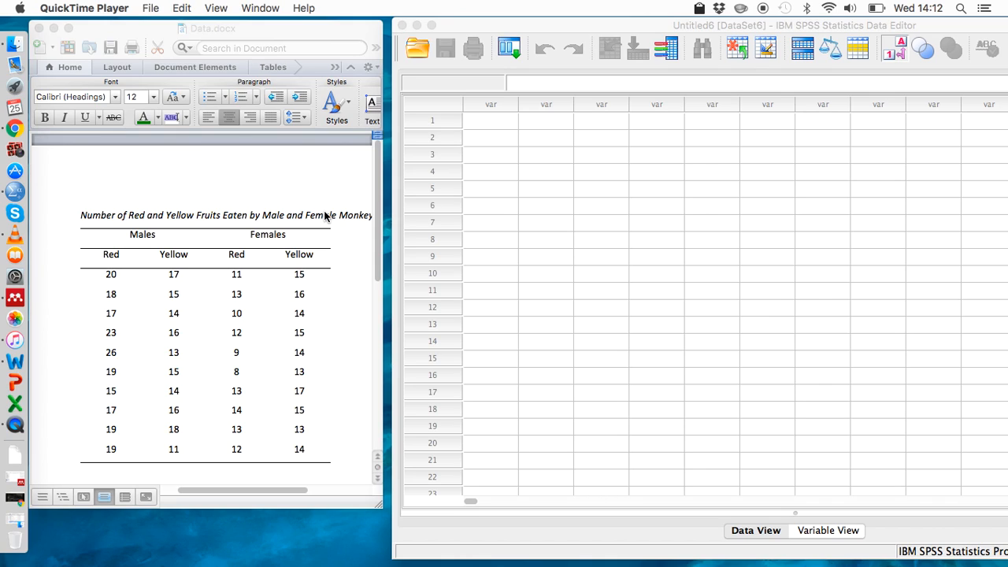
mouse_move(280, 258)
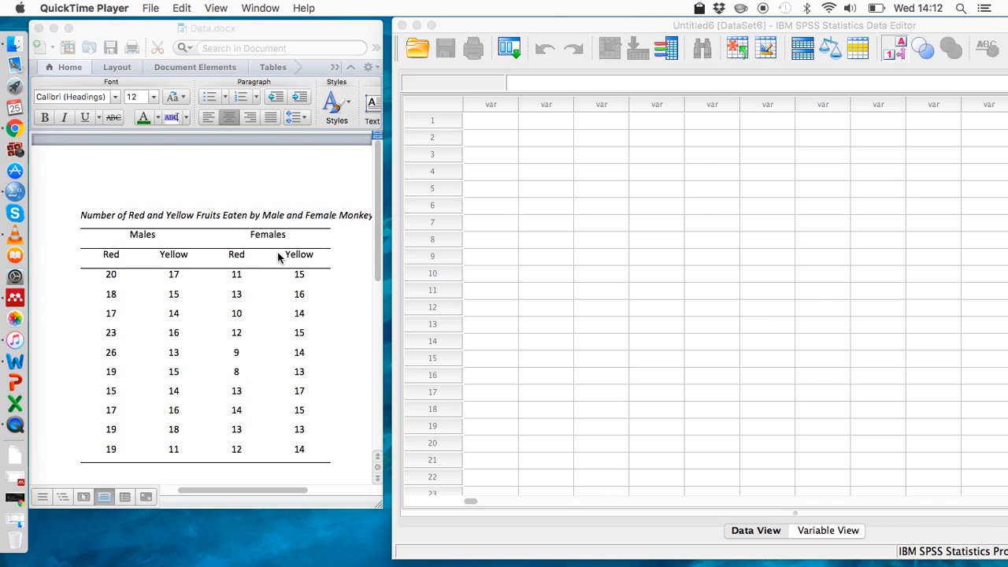
mouse_move(306, 274)
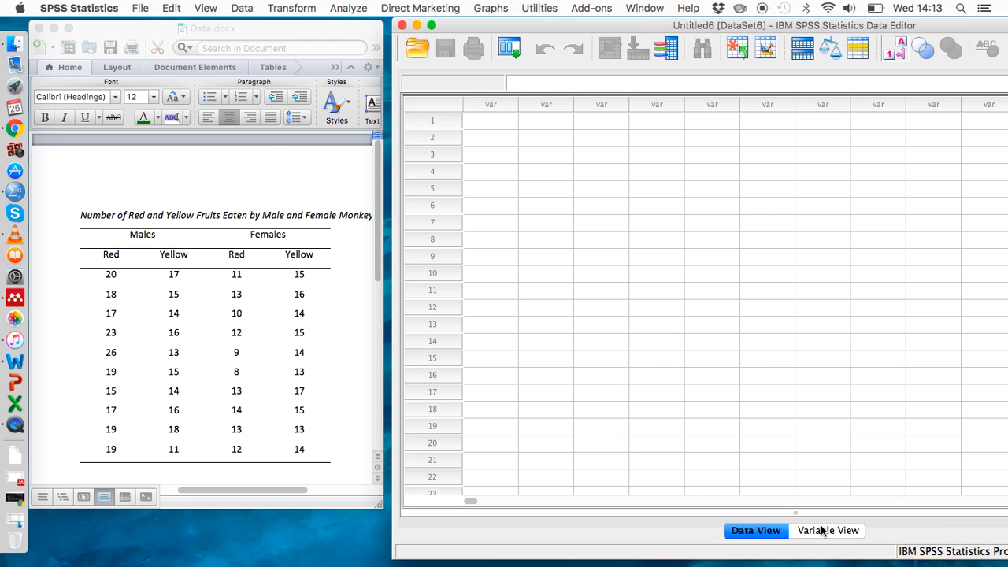
Name the first variable Sex in Variable View and bring up its value labels.
click(828, 529)
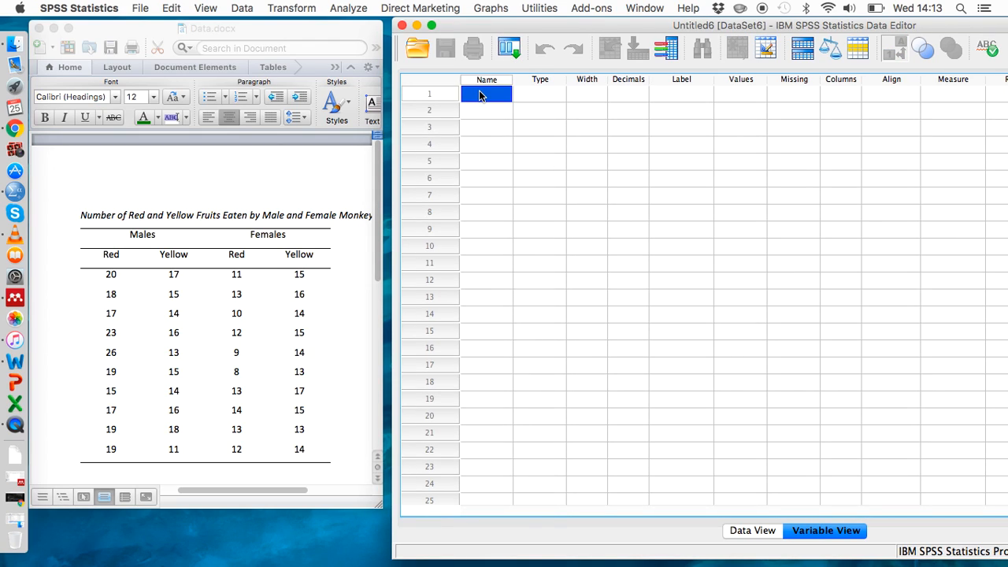
text(Sex)
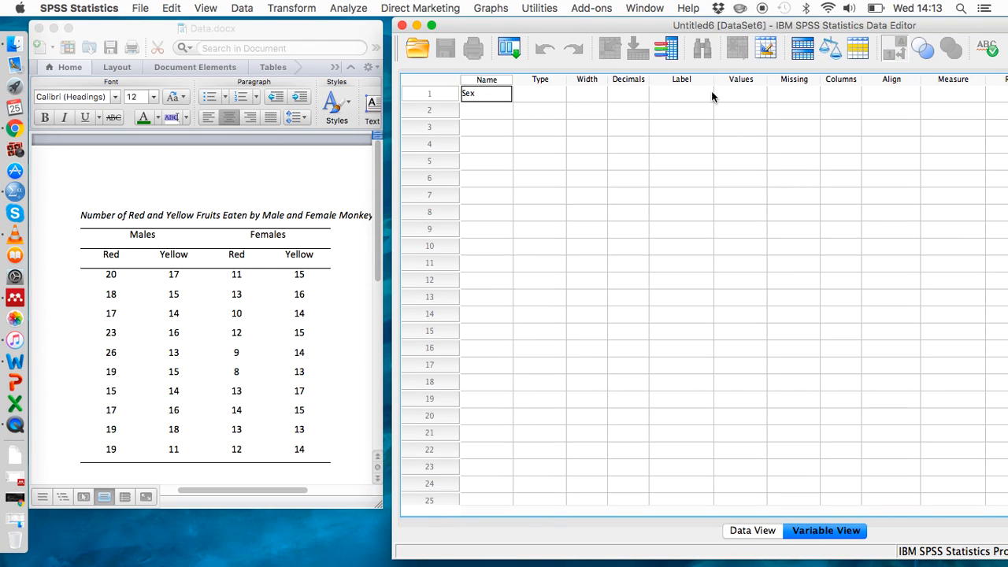
click(741, 94)
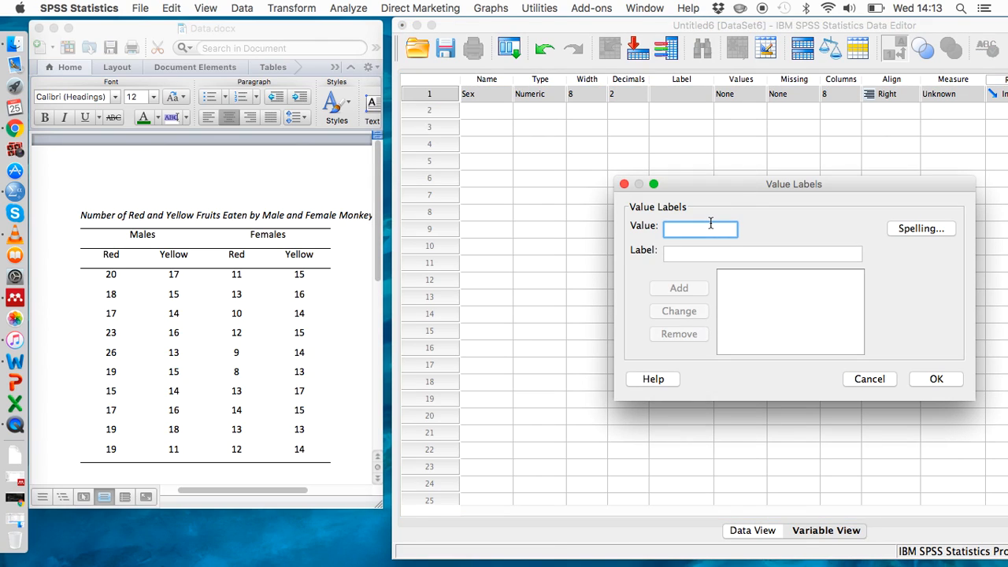
Label Sex value 0 as Males and value 1 as Females.
text(0)
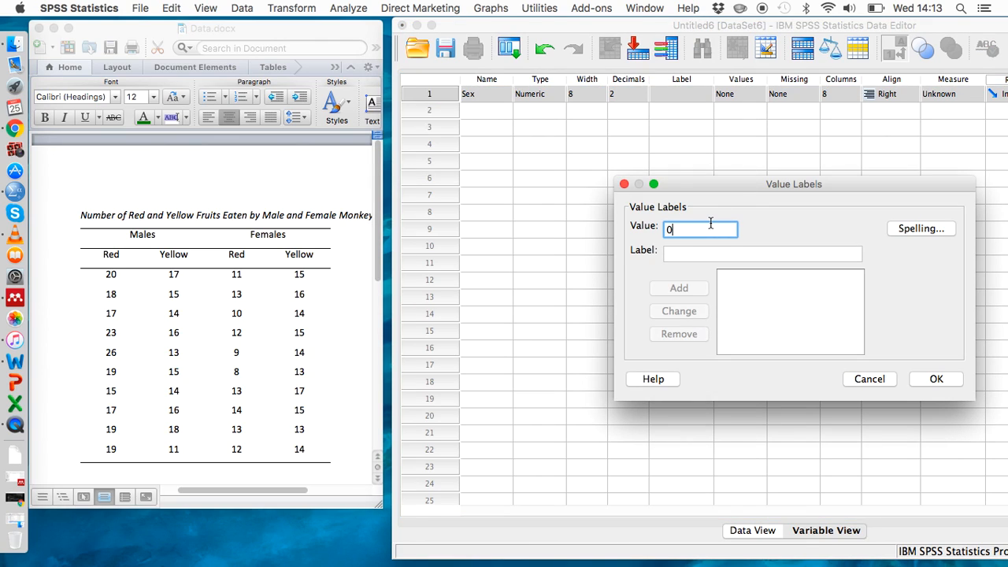
click(762, 252)
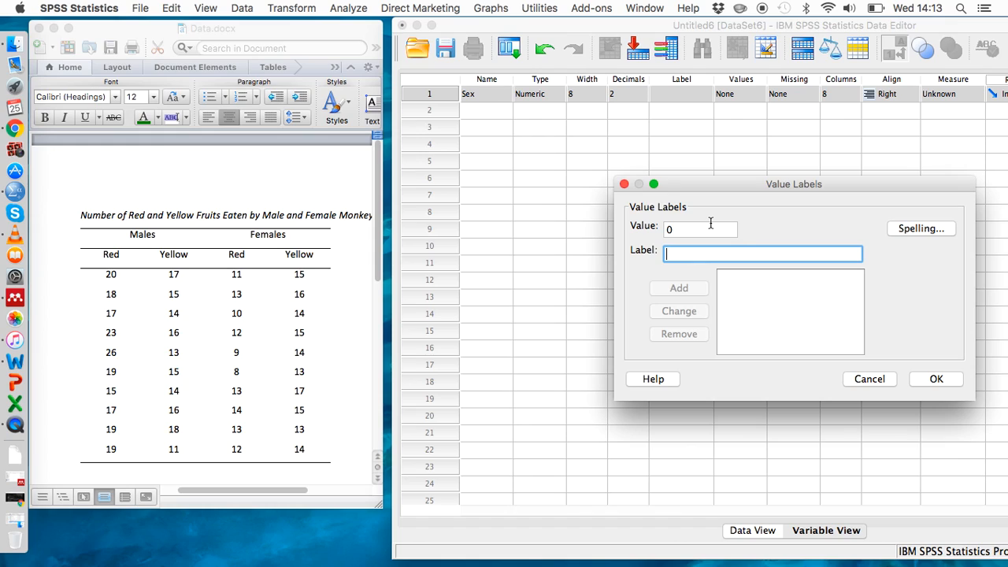
text(Male)
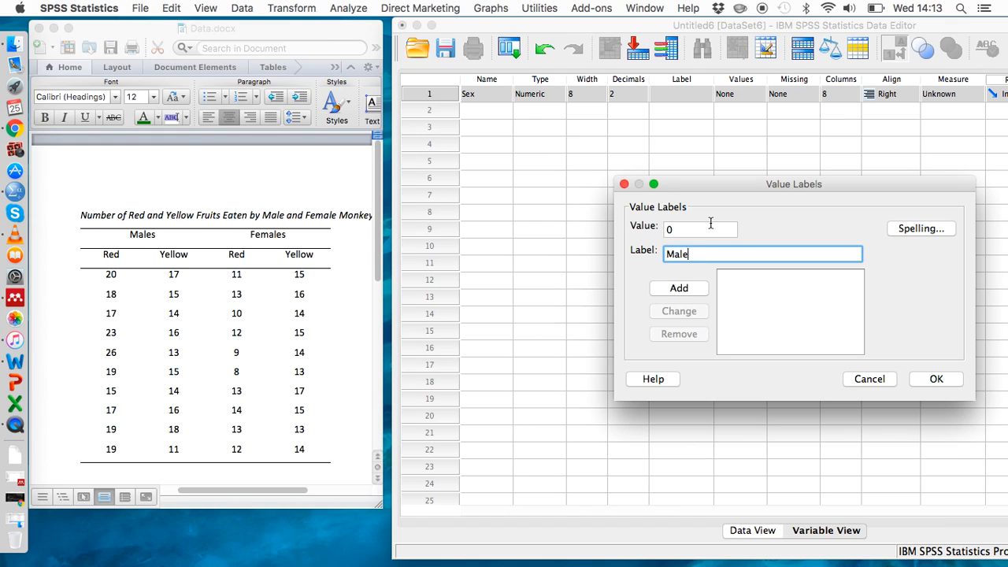
click(677, 287)
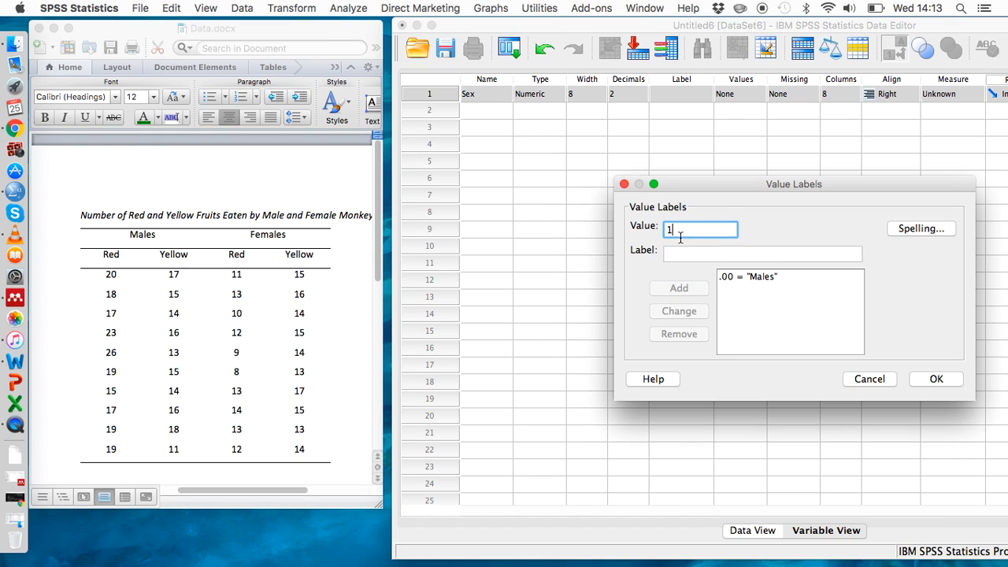
text(Fea)
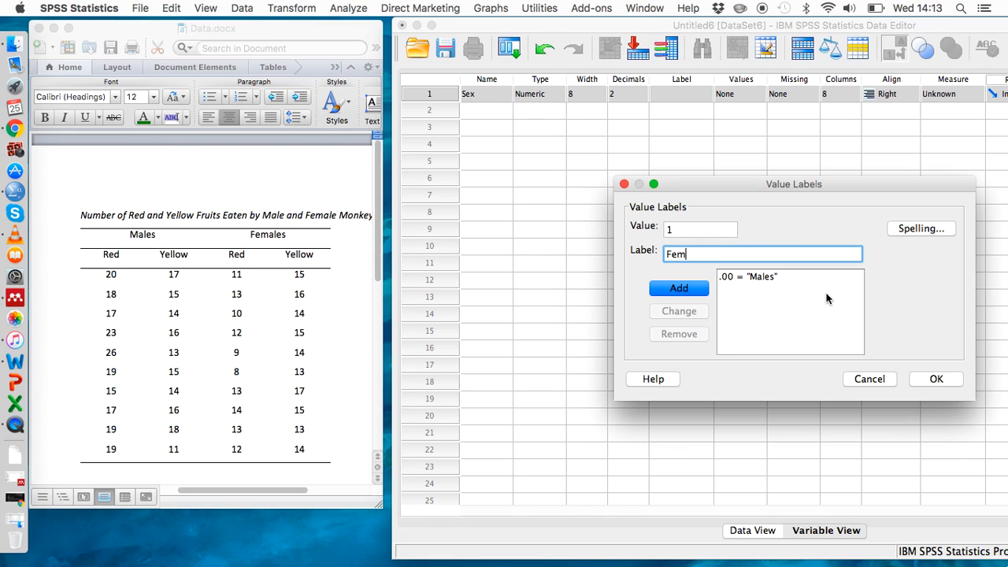
click(677, 286)
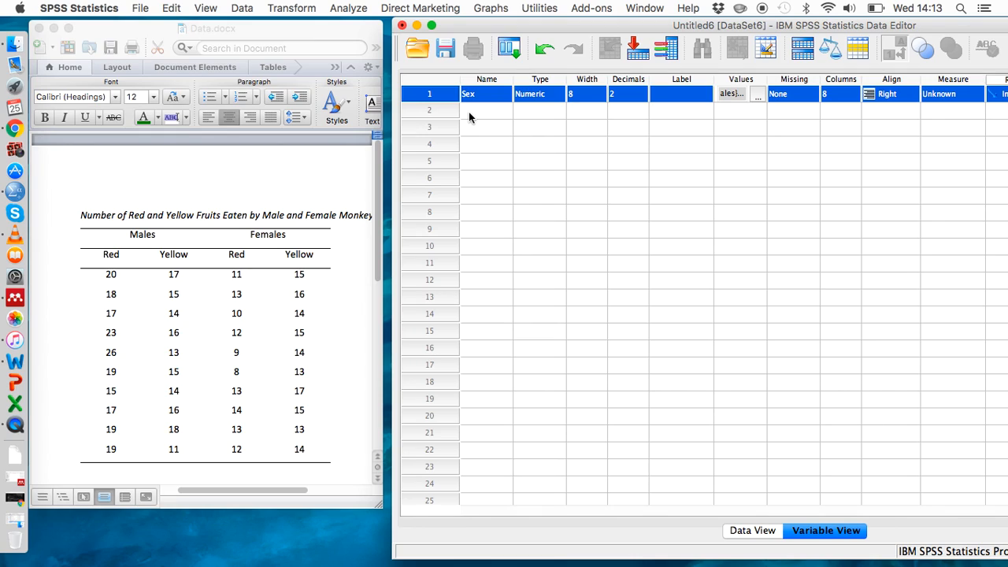
mouse_move(761, 96)
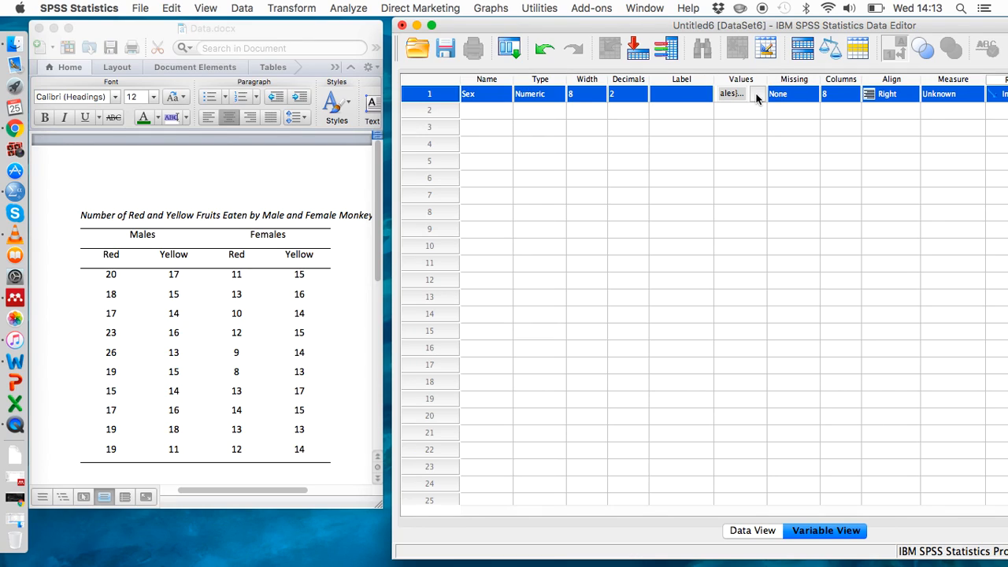
mouse_move(554, 118)
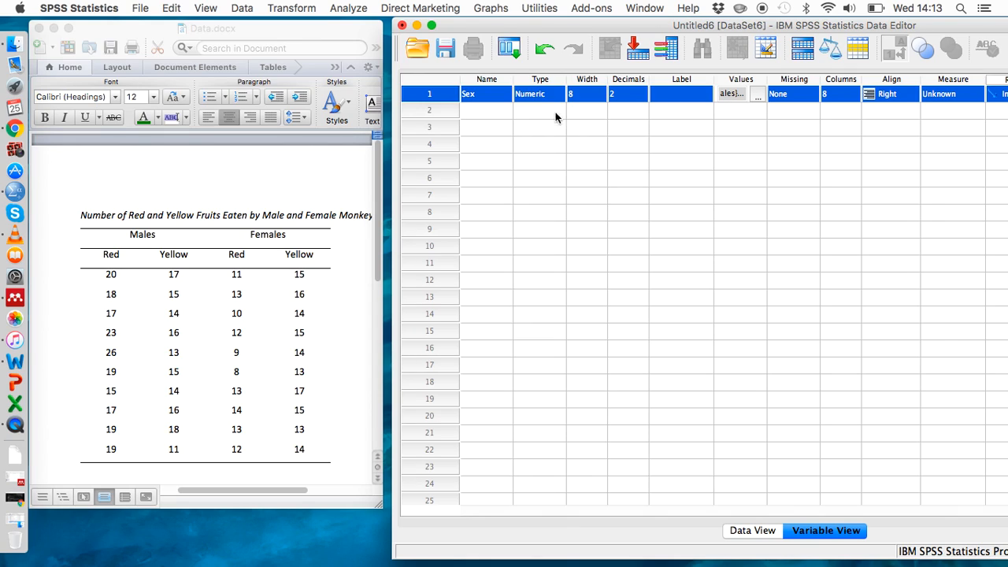
Name the second variable Red in row 2 of Variable View.
click(485, 110)
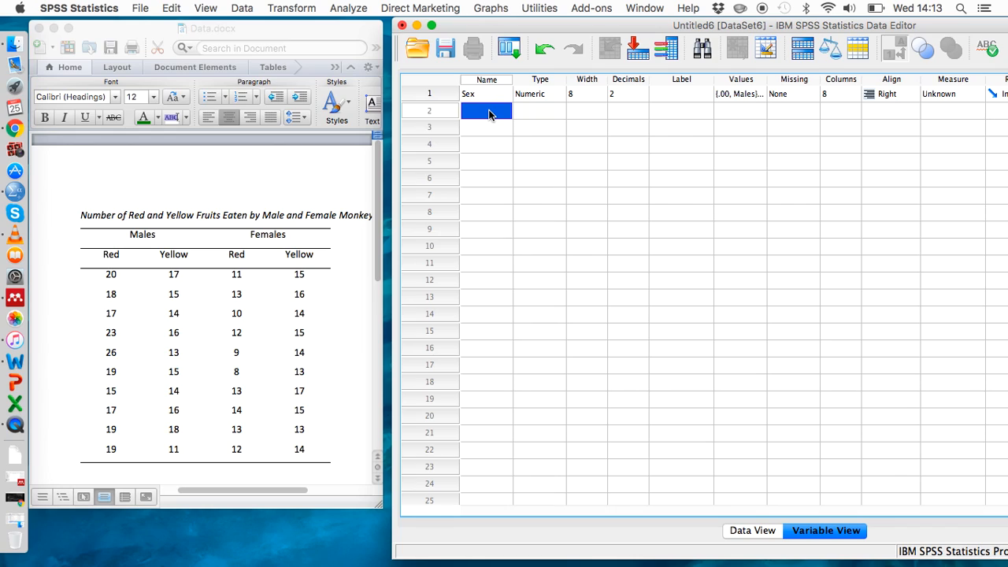
text(Red)
click(487, 128)
text(Yellow)
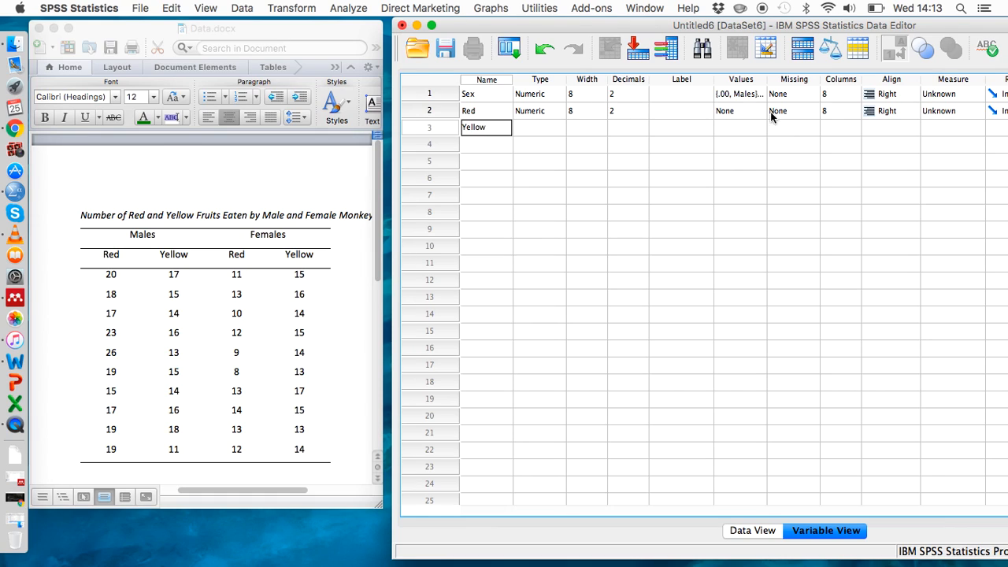
Set Sex to Nominal and Yellow to Scale measurement, then return to the empty Data View grid.
click(979, 128)
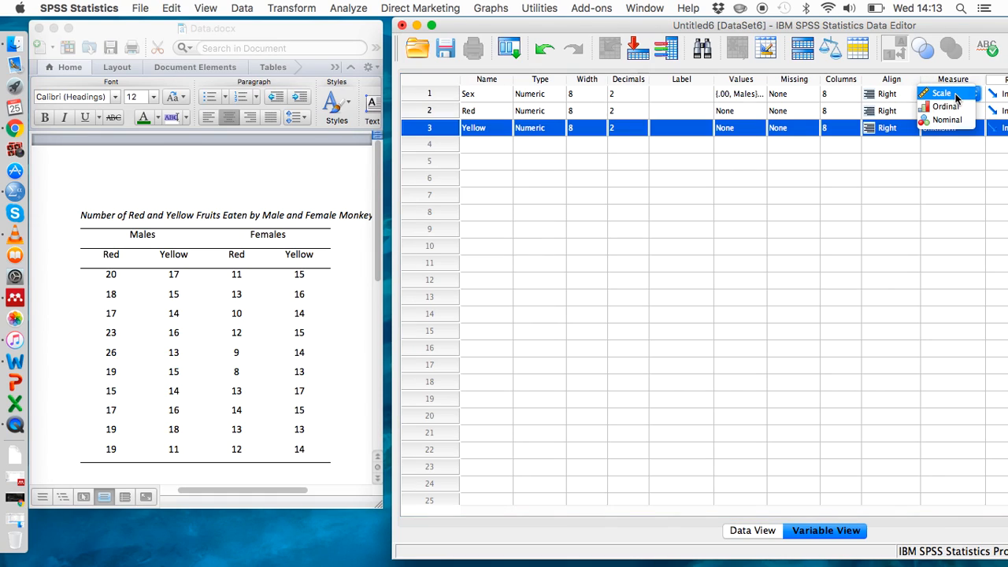
mouse_move(948, 119)
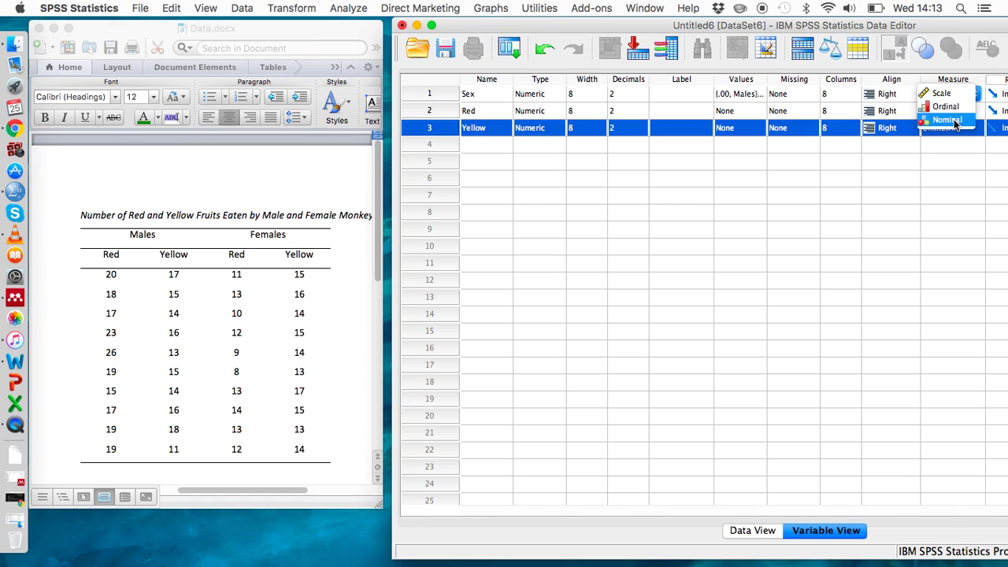
click(943, 120)
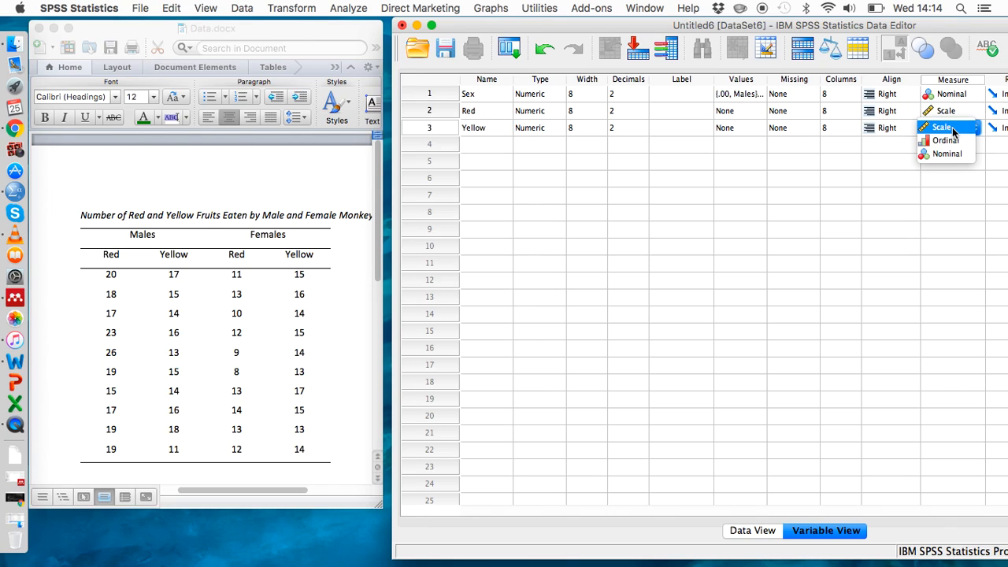
click(941, 126)
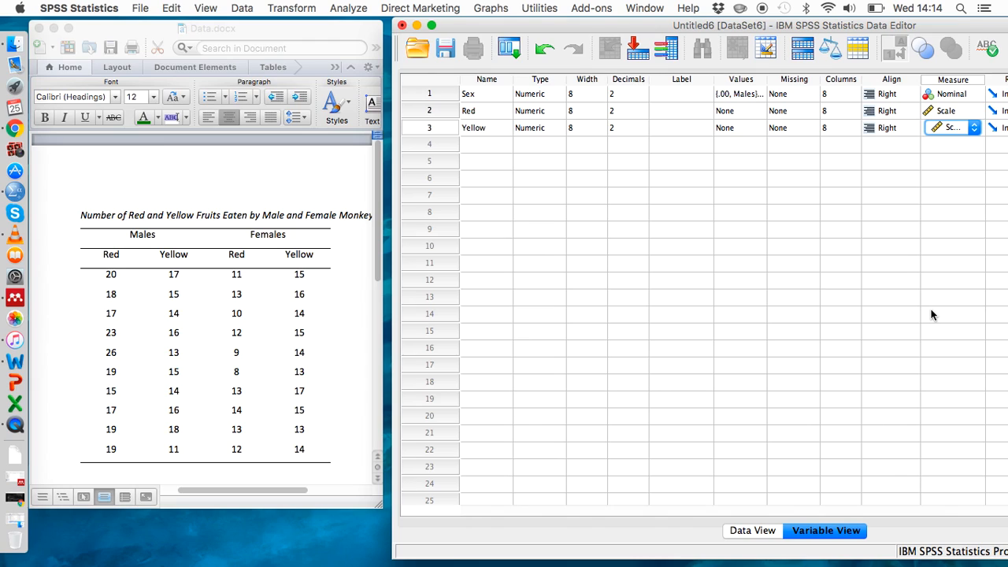
click(752, 529)
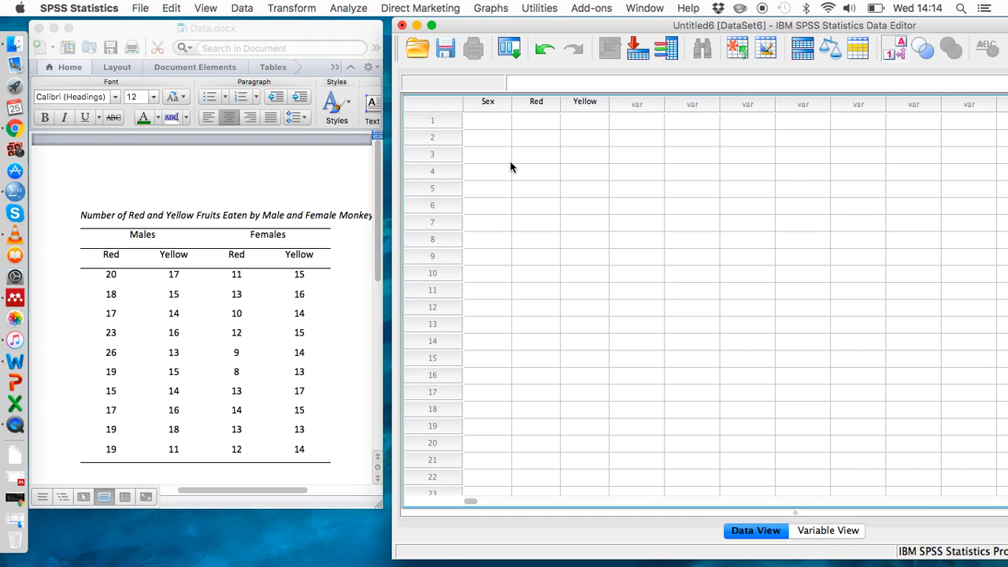
mouse_move(548, 113)
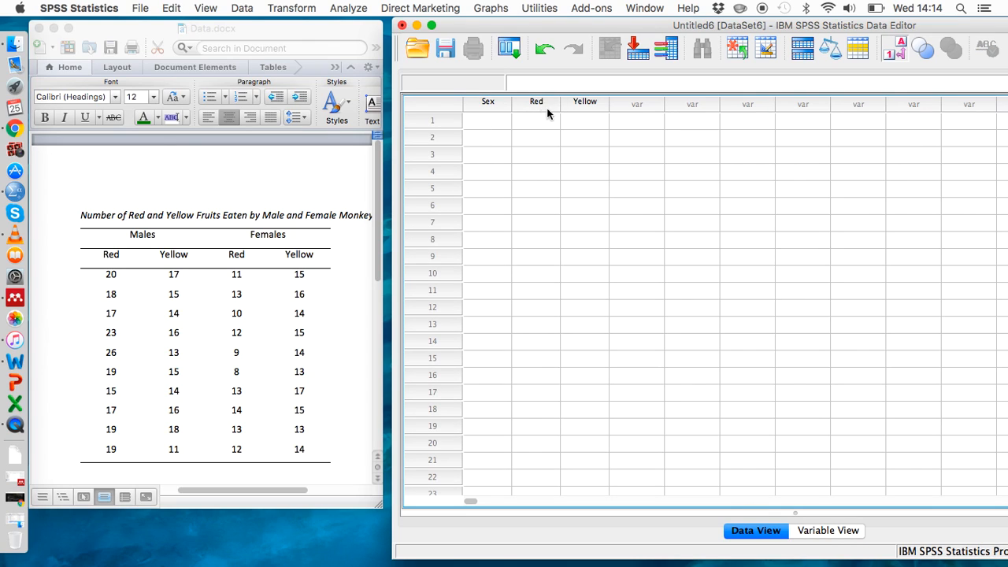
mouse_move(605, 126)
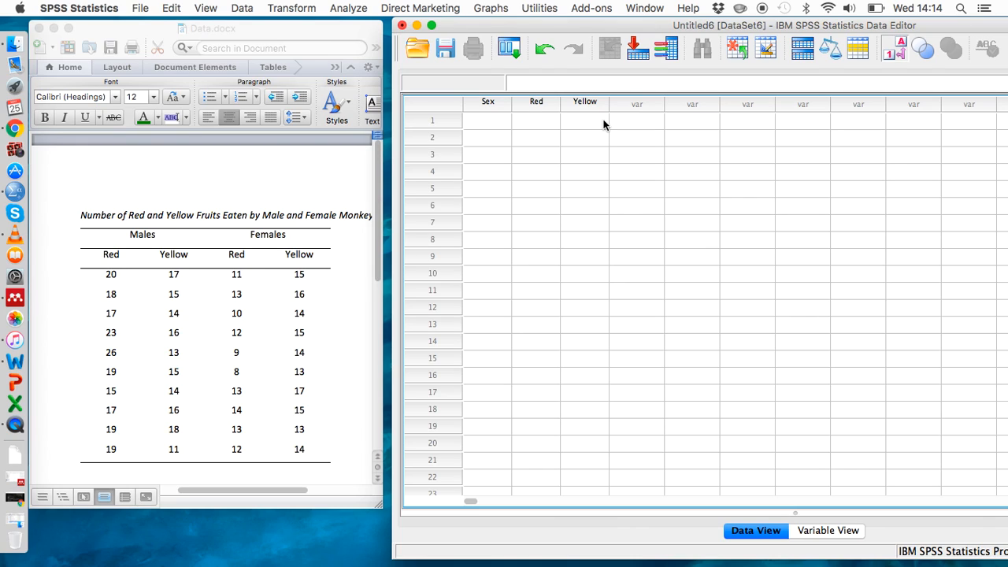
mouse_move(134, 274)
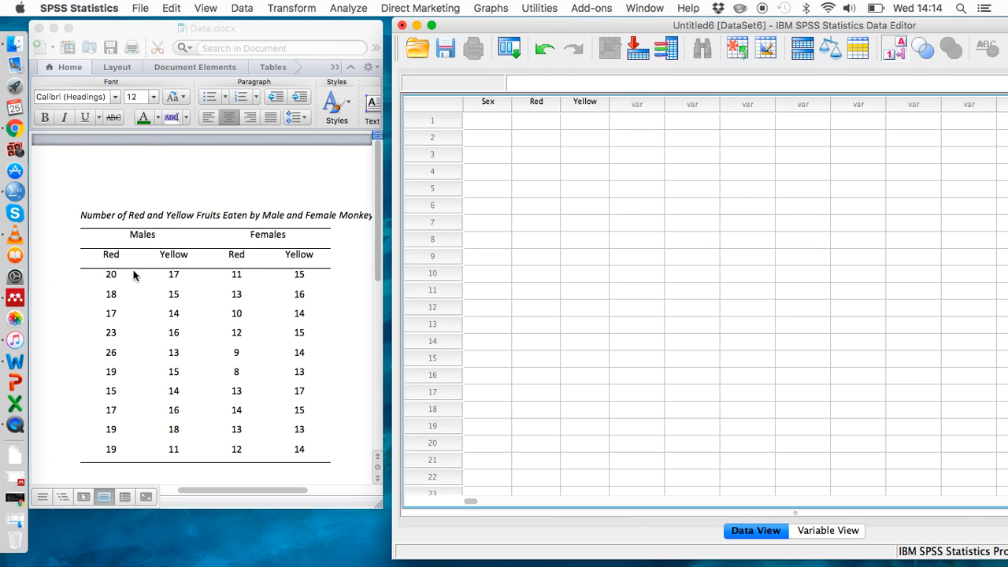
mouse_move(248, 274)
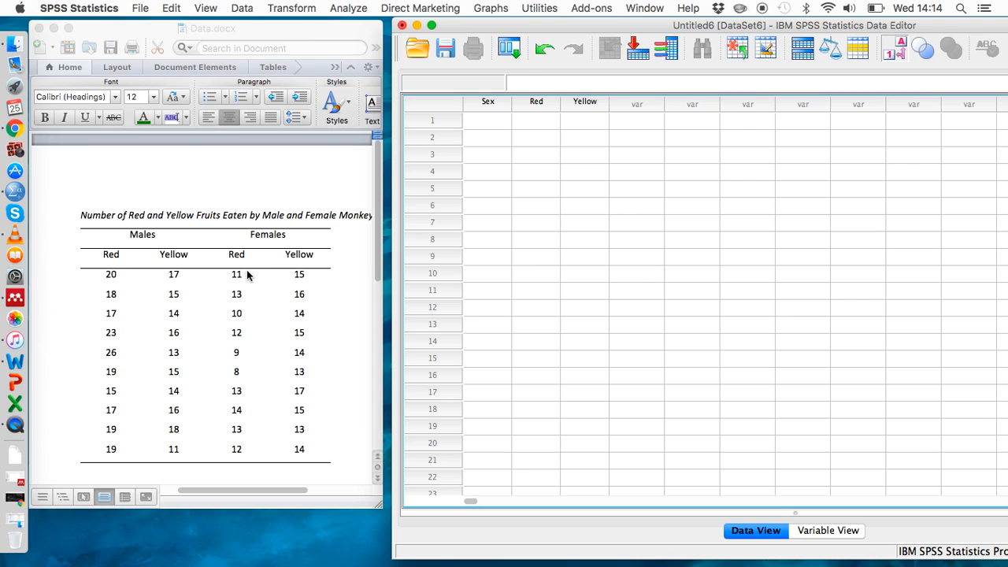
mouse_move(548, 249)
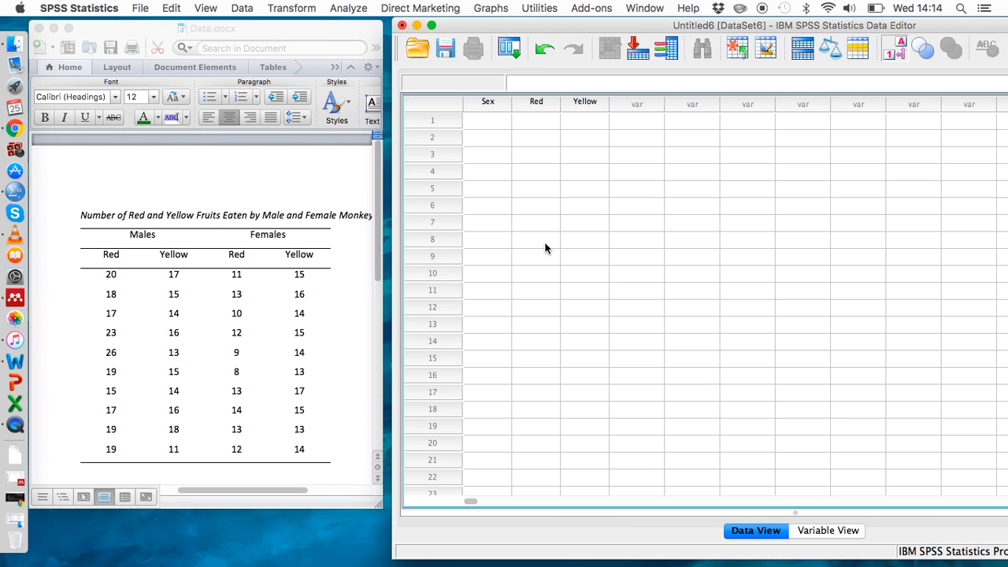
click(487, 120)
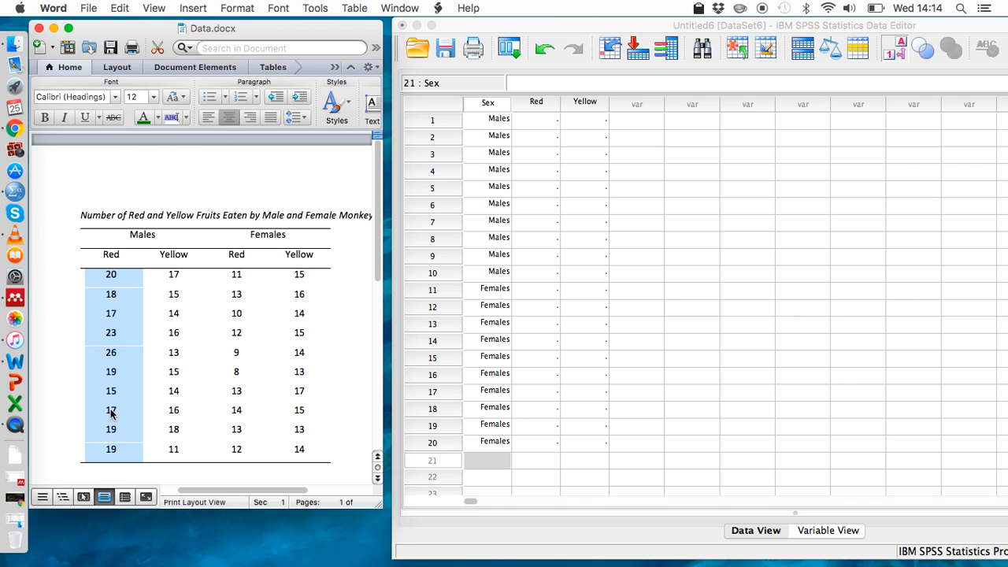
Paste the male Red, male Yellow and female Yellow counts into their SPSS columns.
click(535, 119)
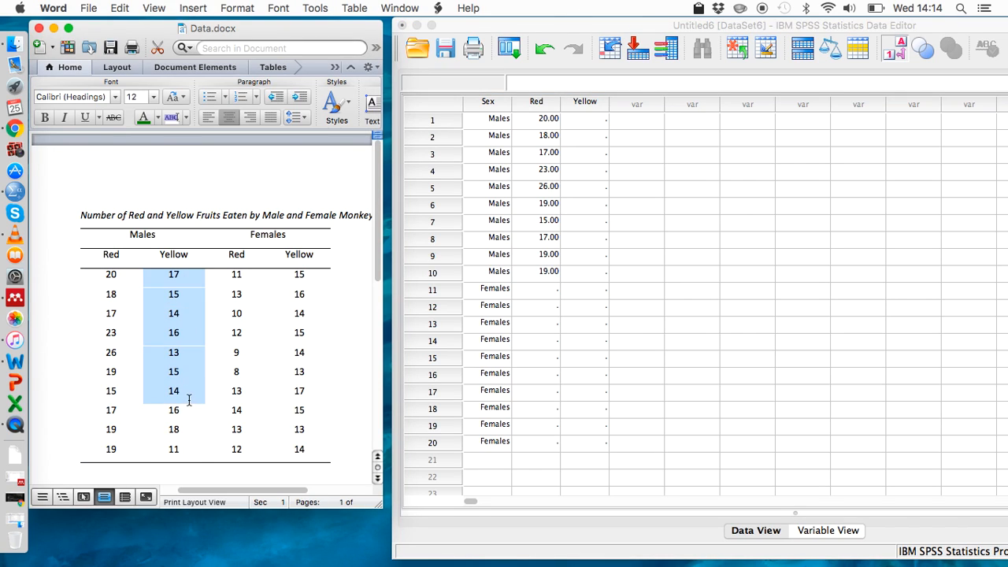
click(584, 118)
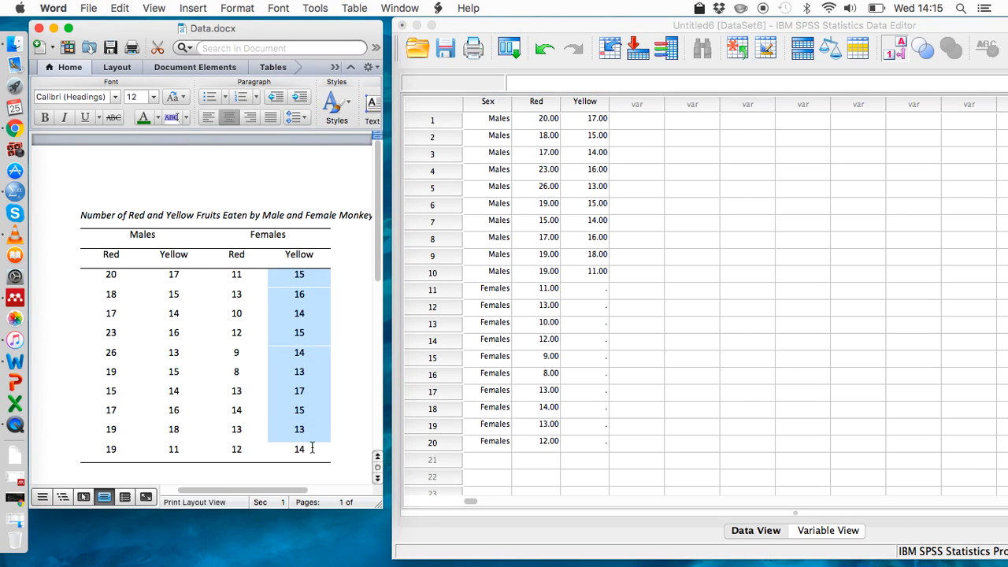
click(584, 288)
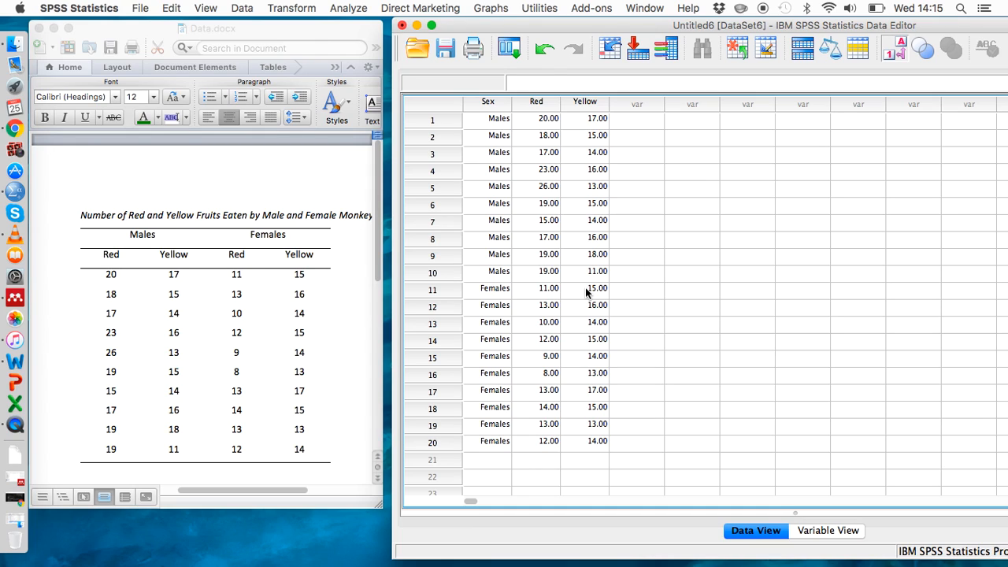
Start a General Linear Model Repeated Measures analysis from the Analyze menu.
click(348, 7)
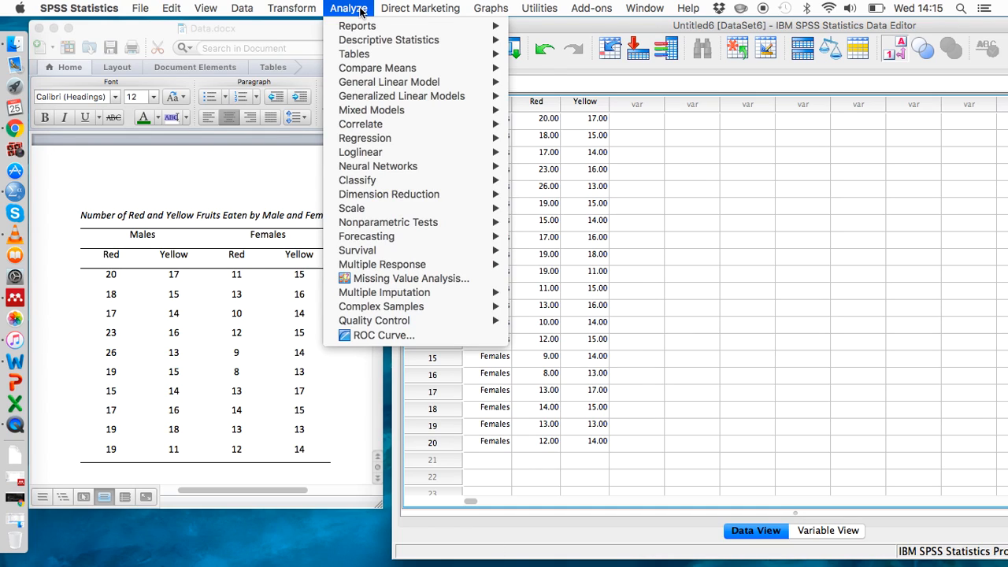
mouse_move(387, 82)
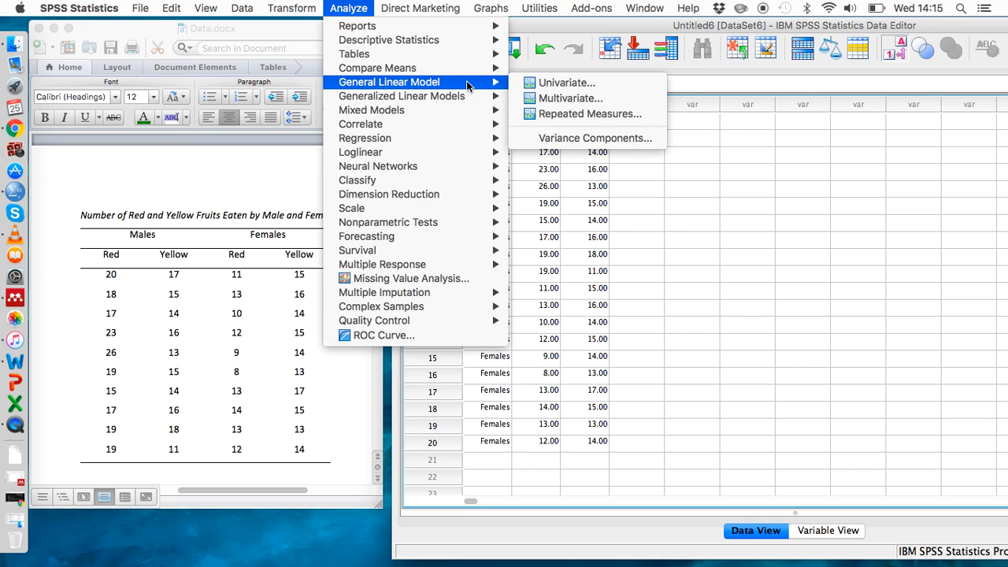
click(593, 113)
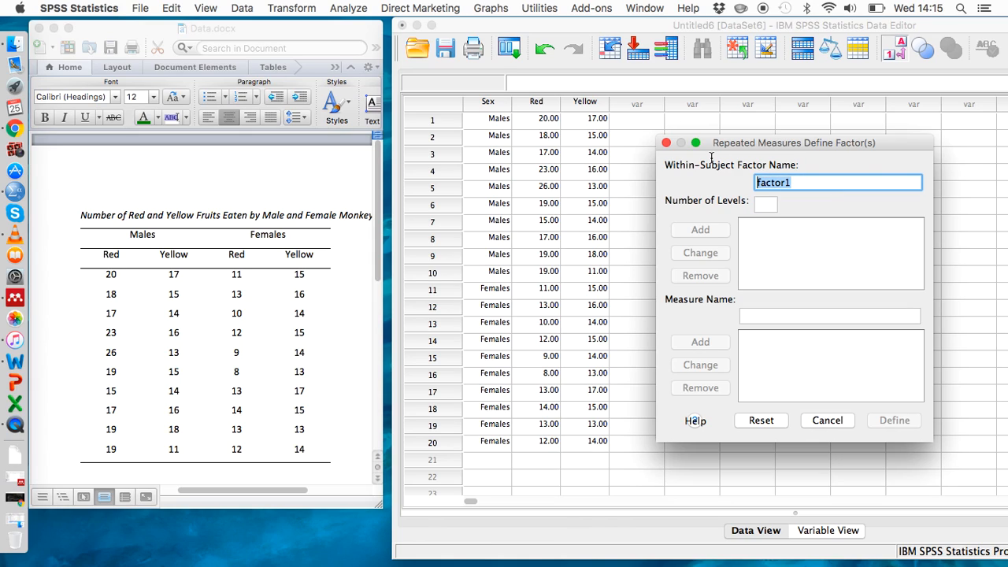
Add a within-subject factor named Fruit_colour with 2 levels.
text(Fr)
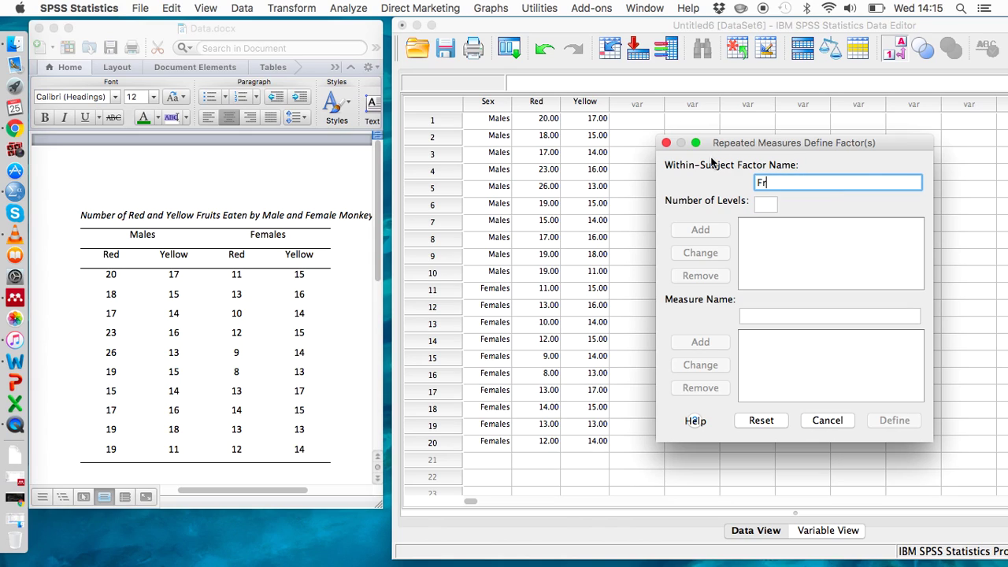
text(uit_)
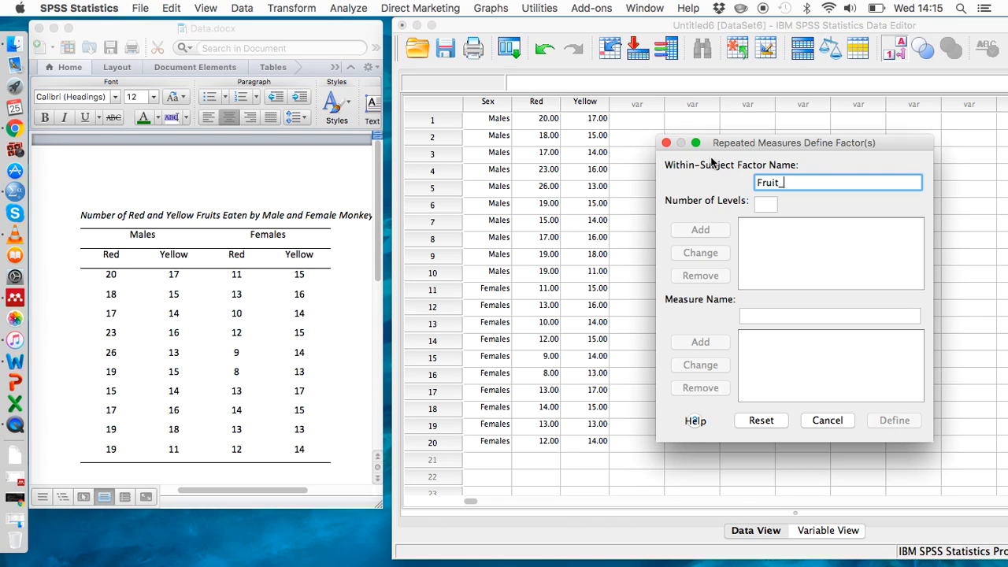
text(colour)
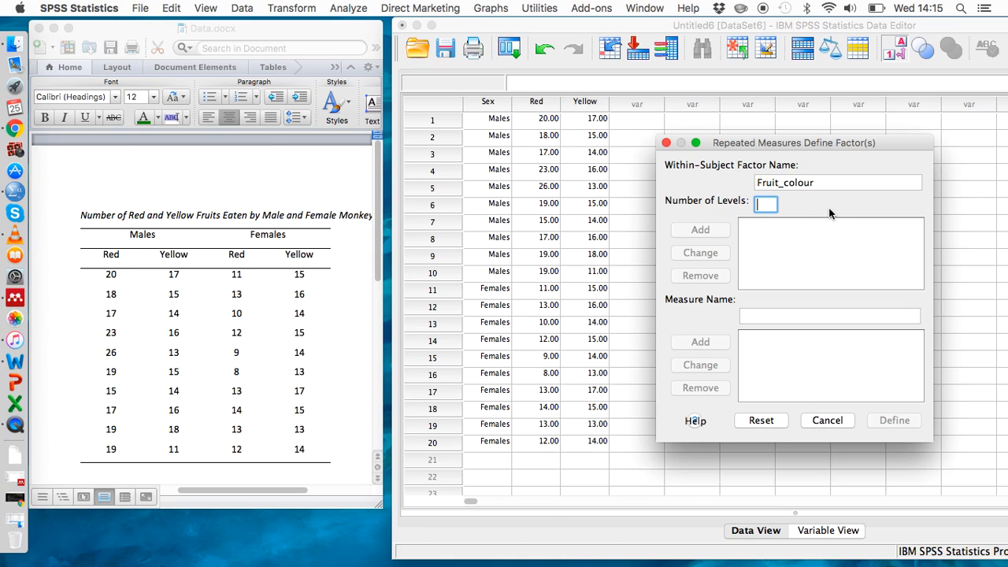
text(2)
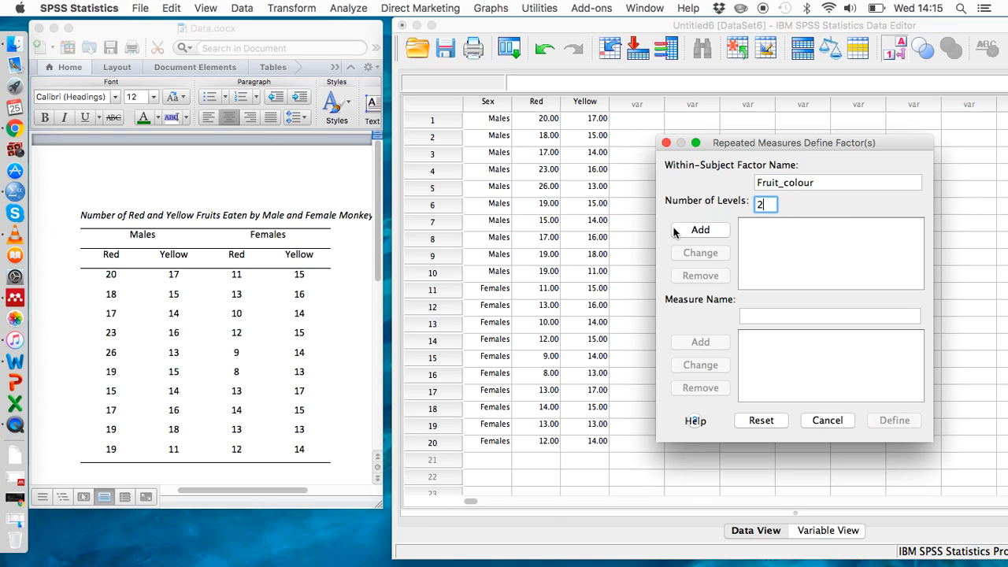
click(699, 230)
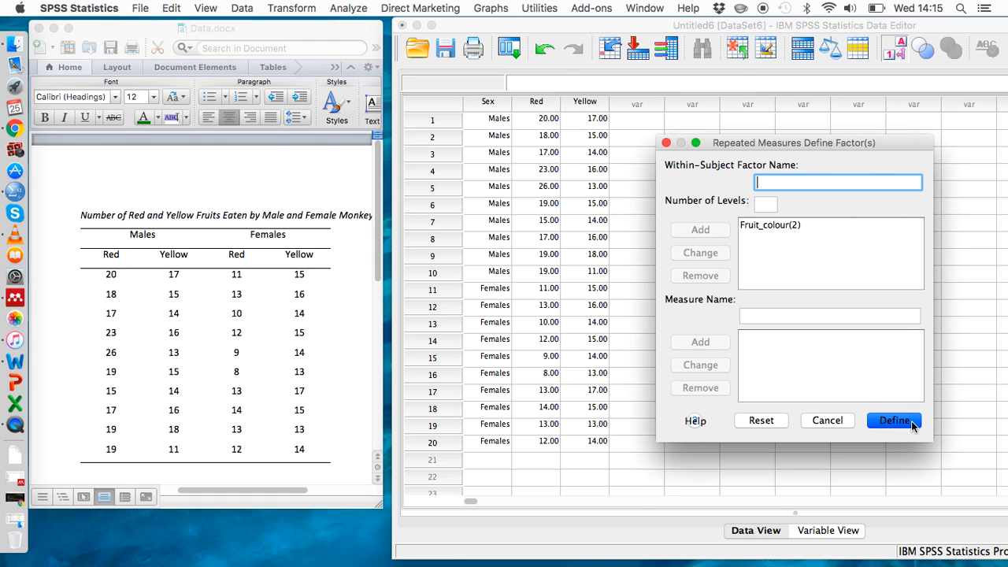
Define Red and Yellow as the Fruit_colour levels and Sex as the between-subjects factor.
click(893, 418)
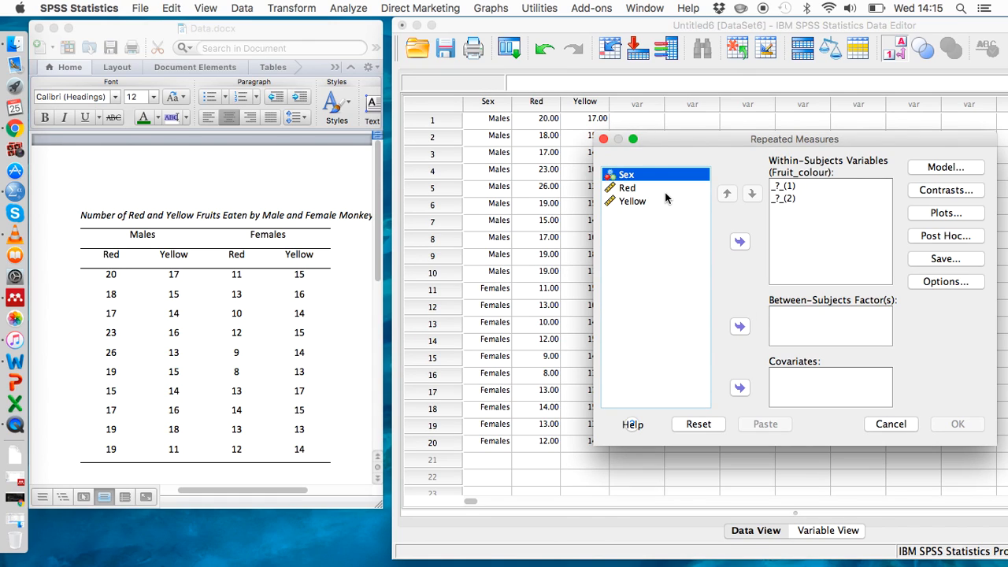
click(626, 188)
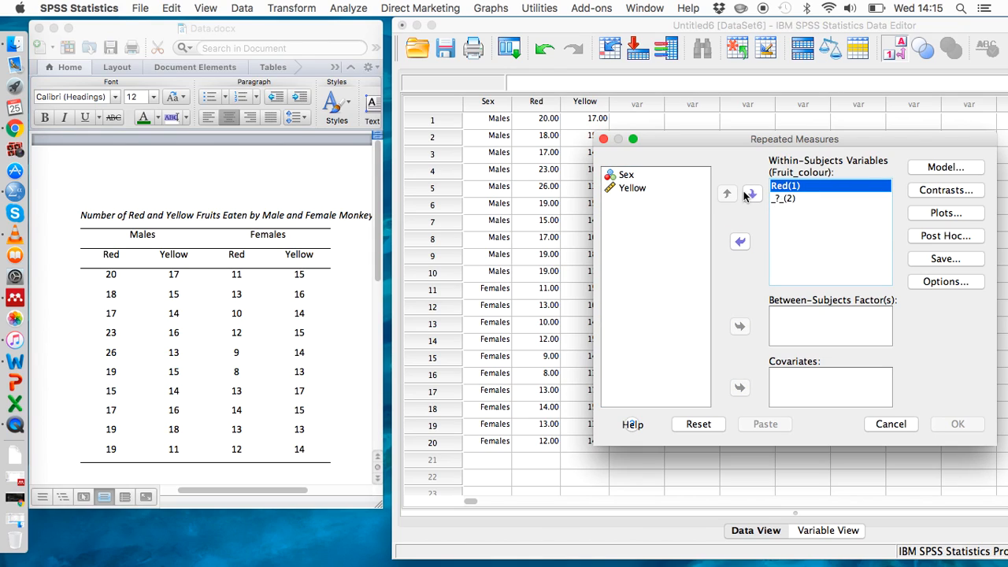
click(740, 192)
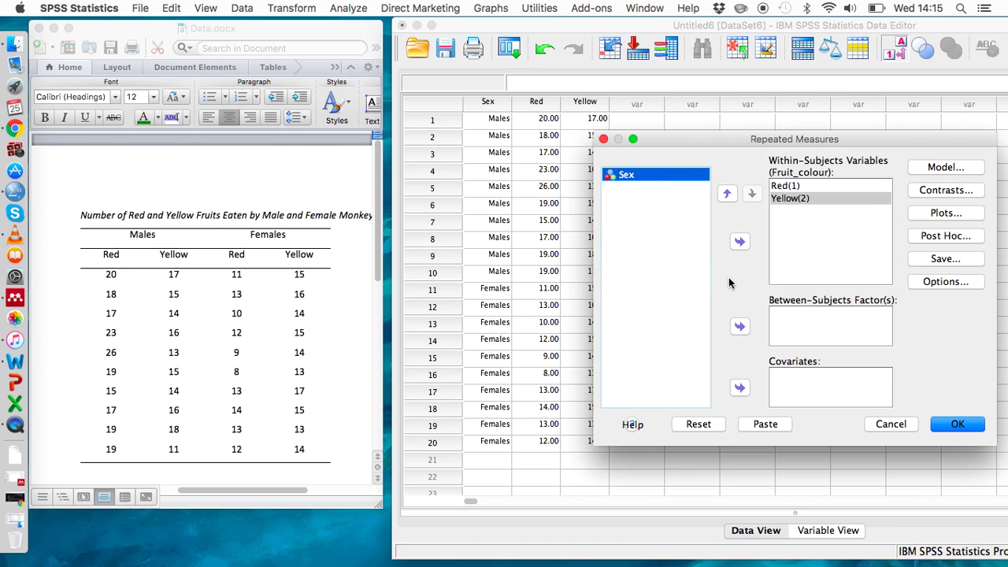
mouse_move(740, 326)
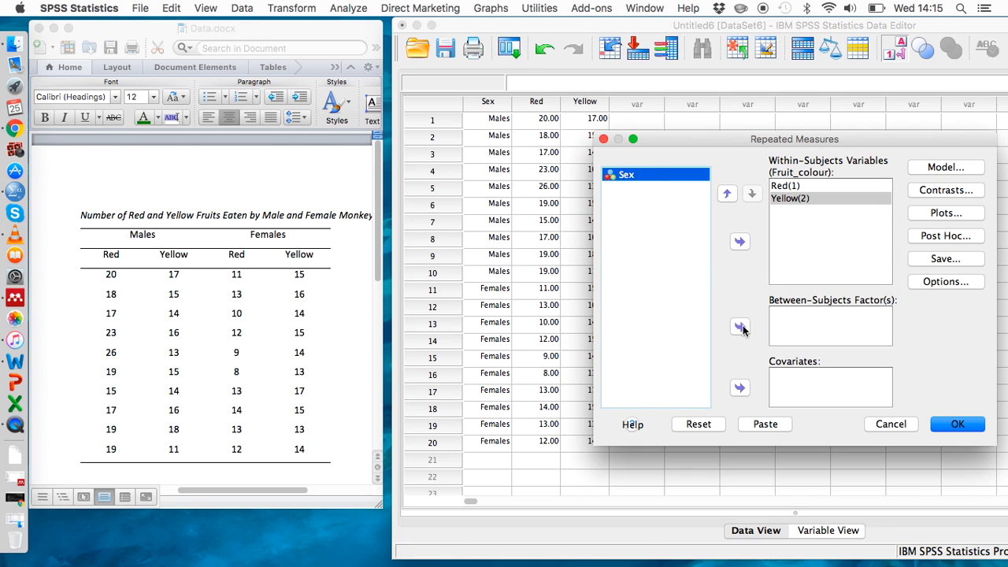
click(741, 326)
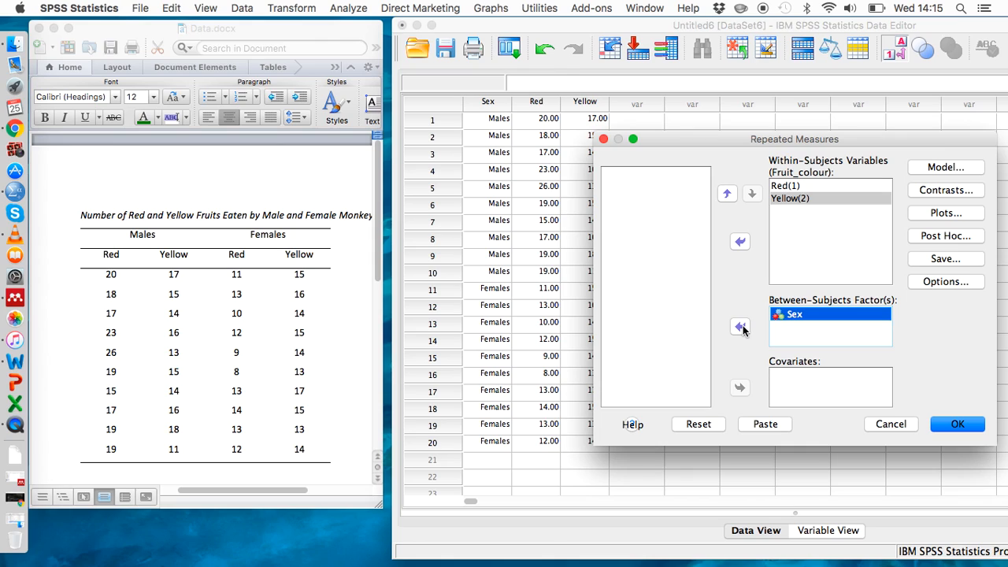
mouse_move(932, 298)
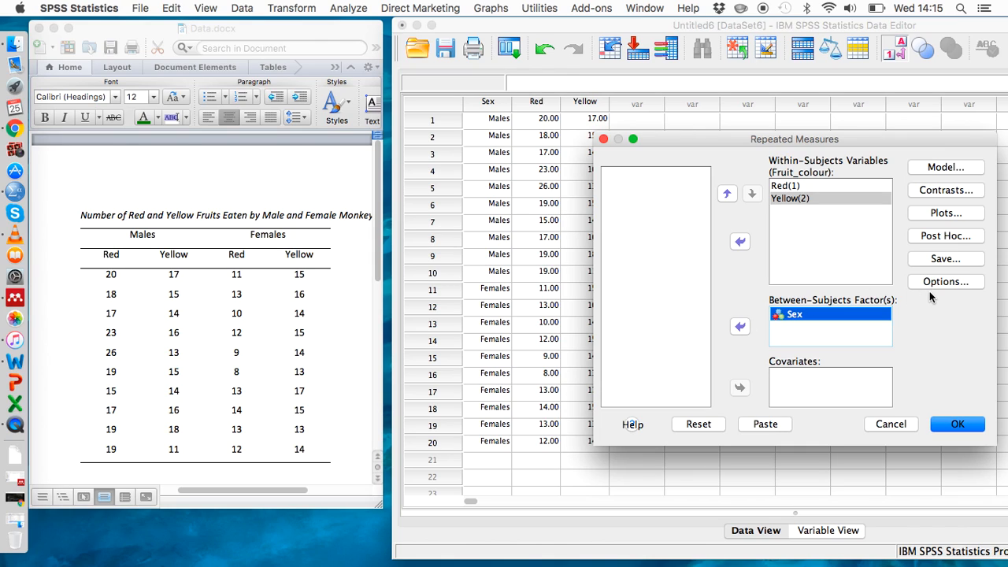
In Options, request descriptive statistics and homogeneity tests for the analysis and confirm.
click(944, 280)
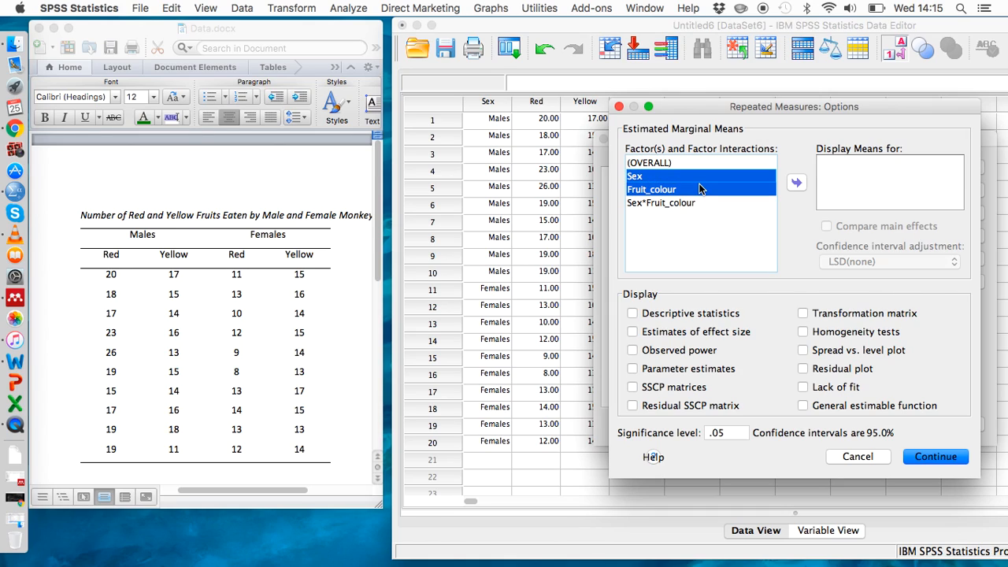
click(797, 183)
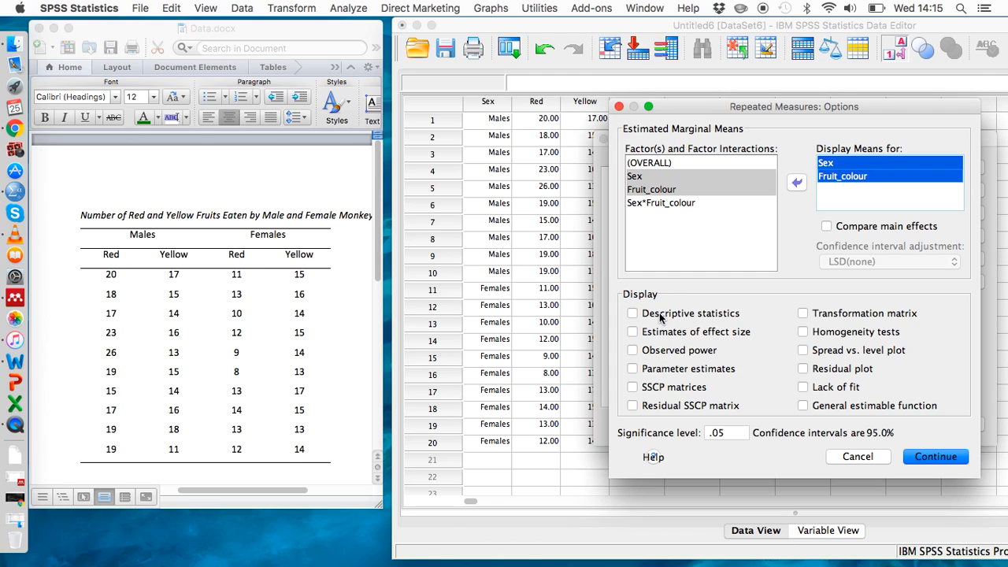
click(633, 313)
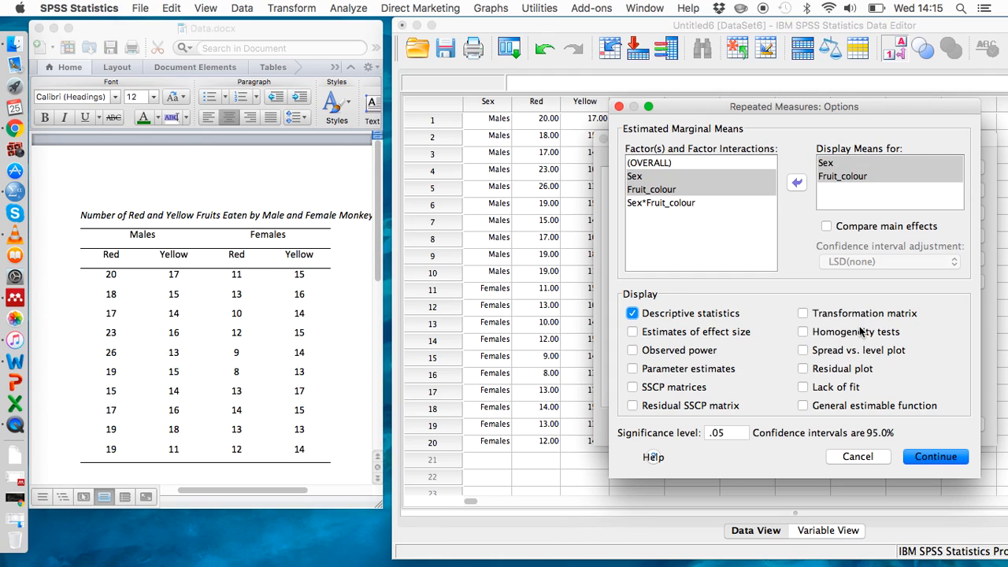
click(803, 330)
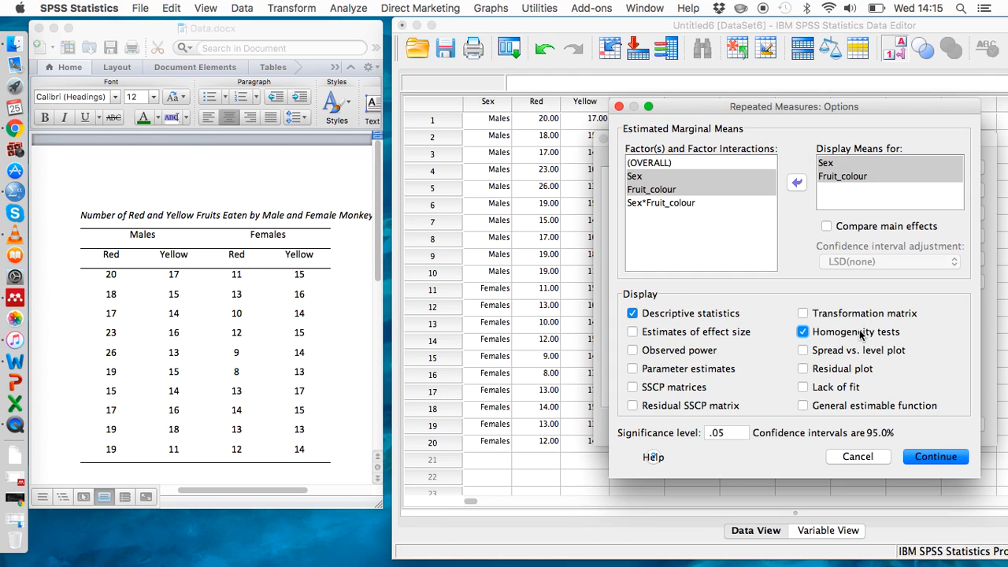
click(935, 457)
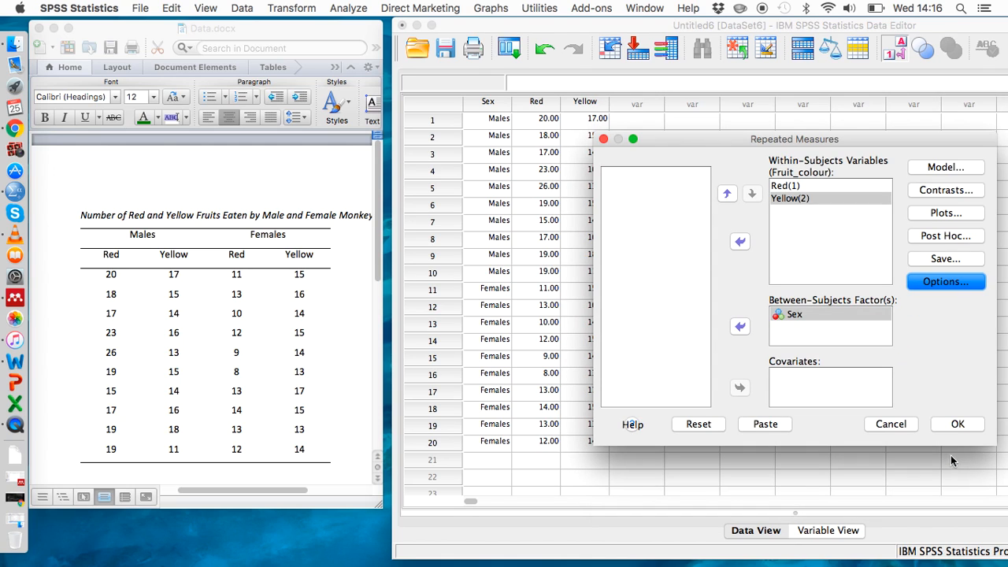
Run the mixed repeated measures ANOVA and scroll through its Viewer output tables.
click(957, 423)
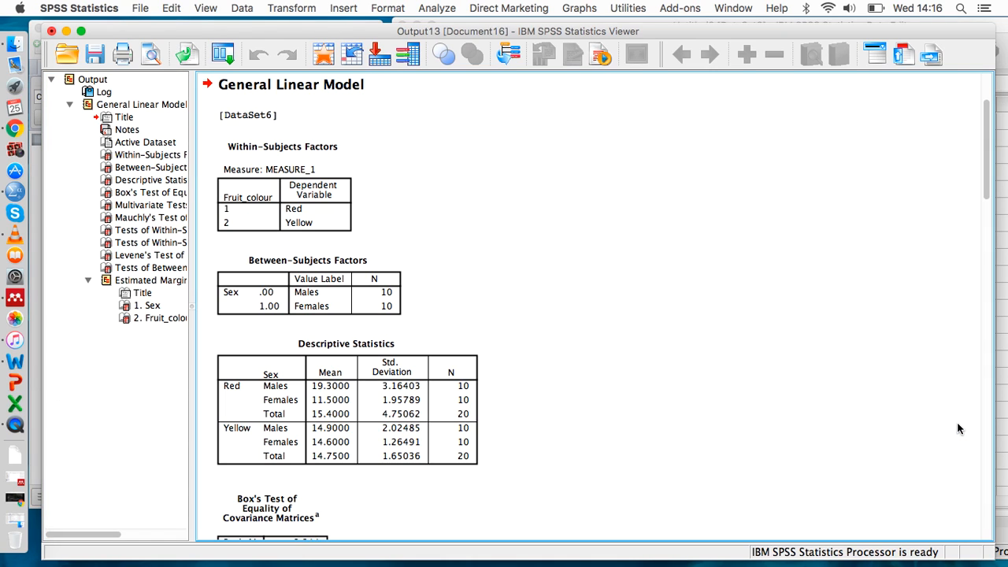
scroll(down, 3)
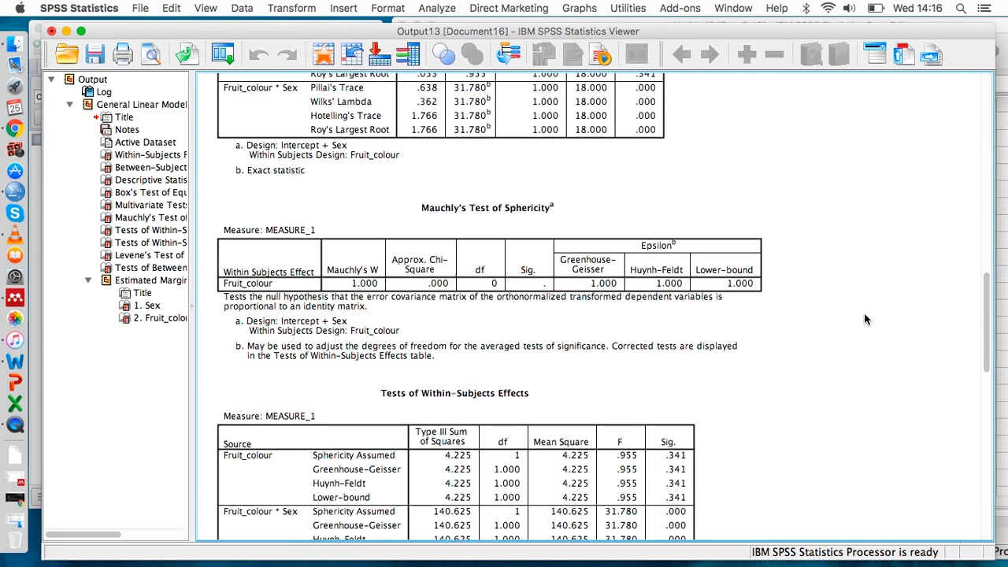
scroll(up, 3)
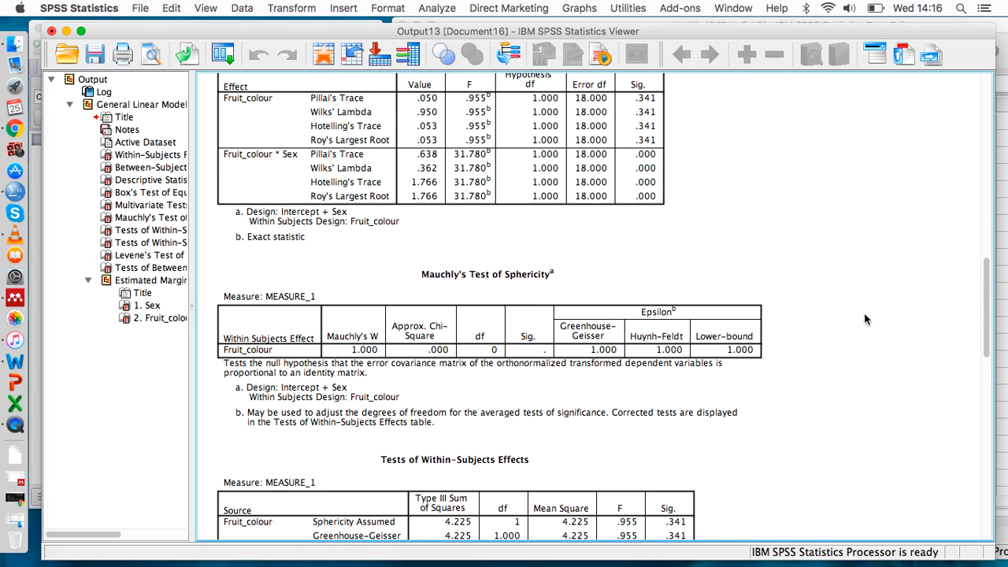
scroll(up, 3)
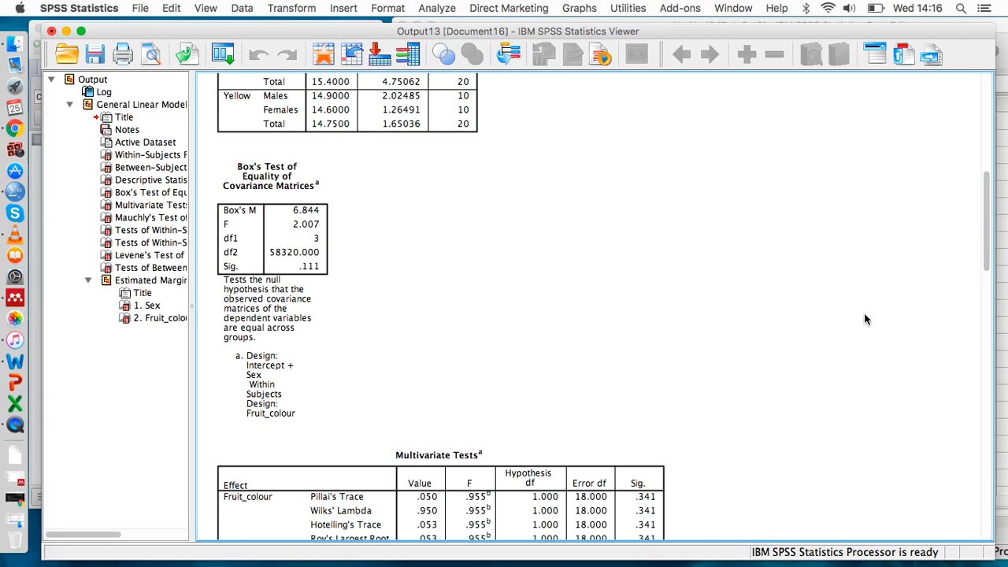
scroll(up, 3)
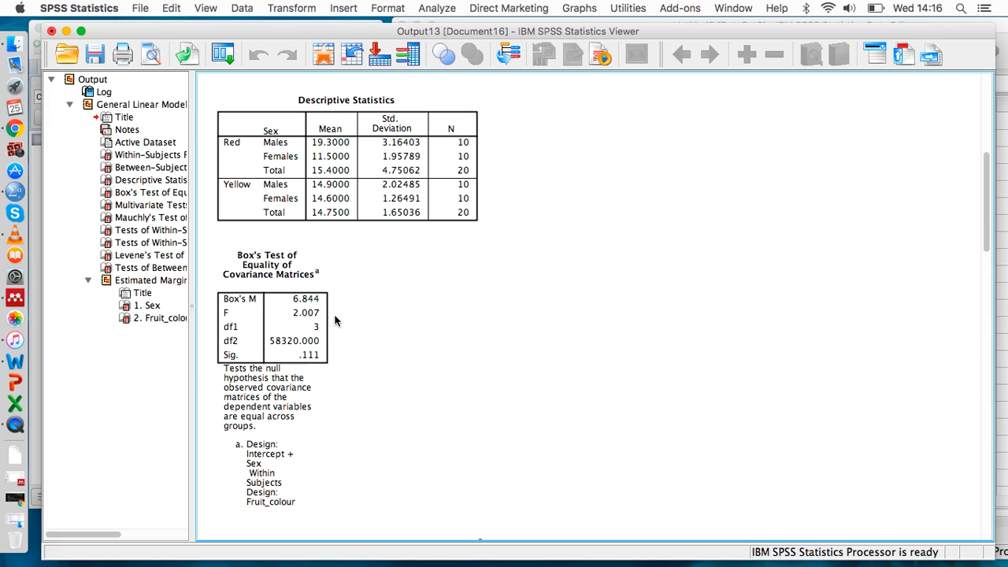
click(271, 378)
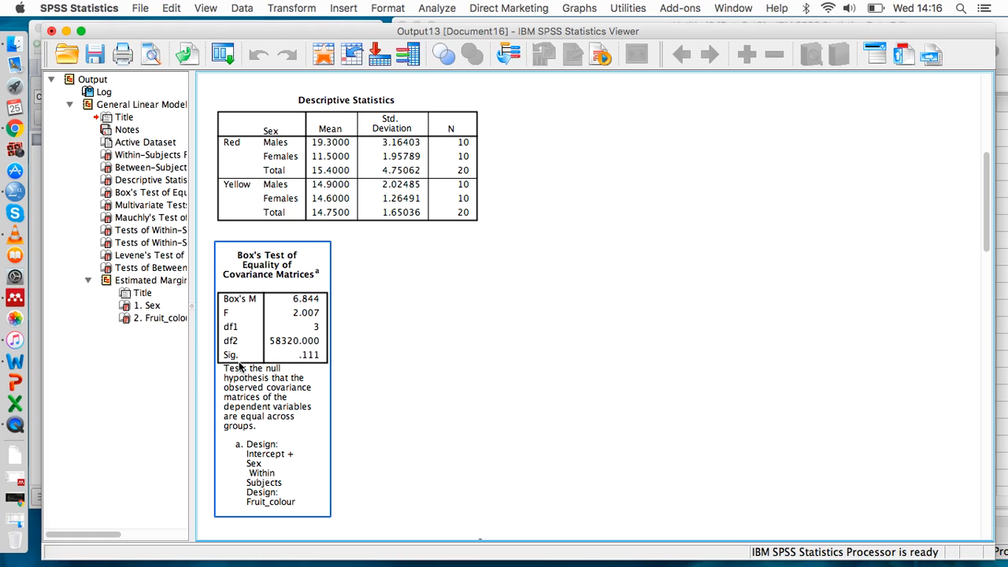
mouse_move(312, 366)
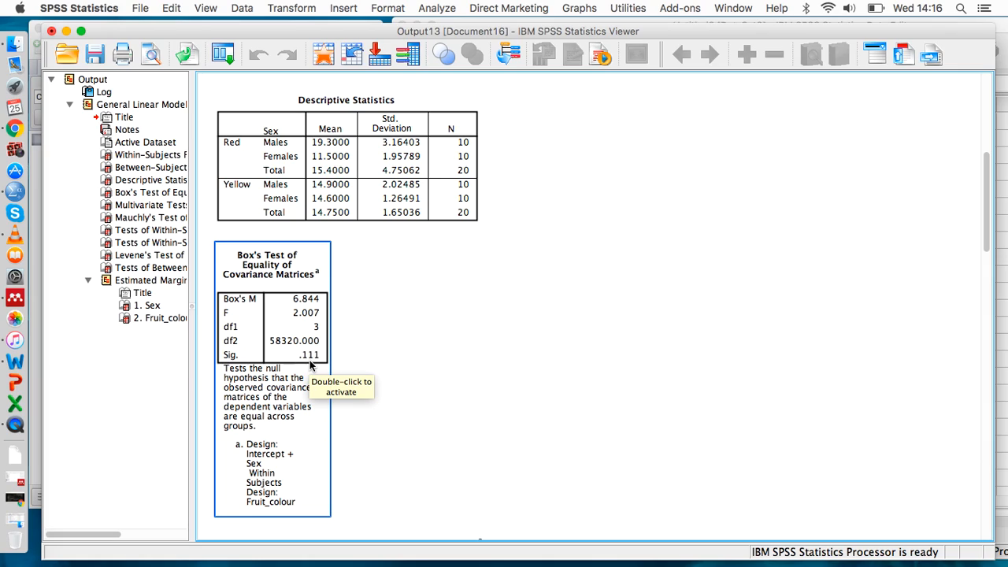
mouse_move(312, 365)
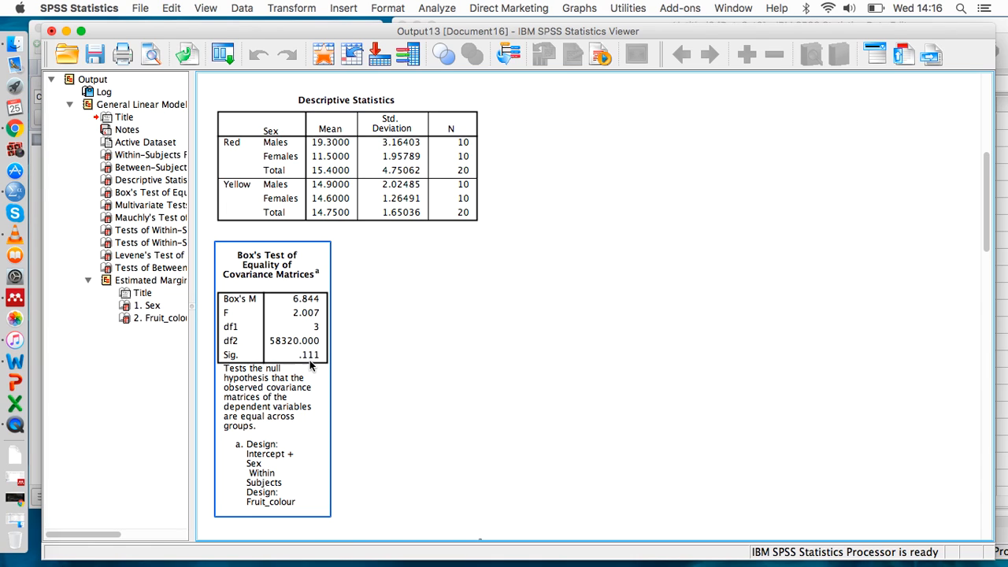
scroll(down, 3)
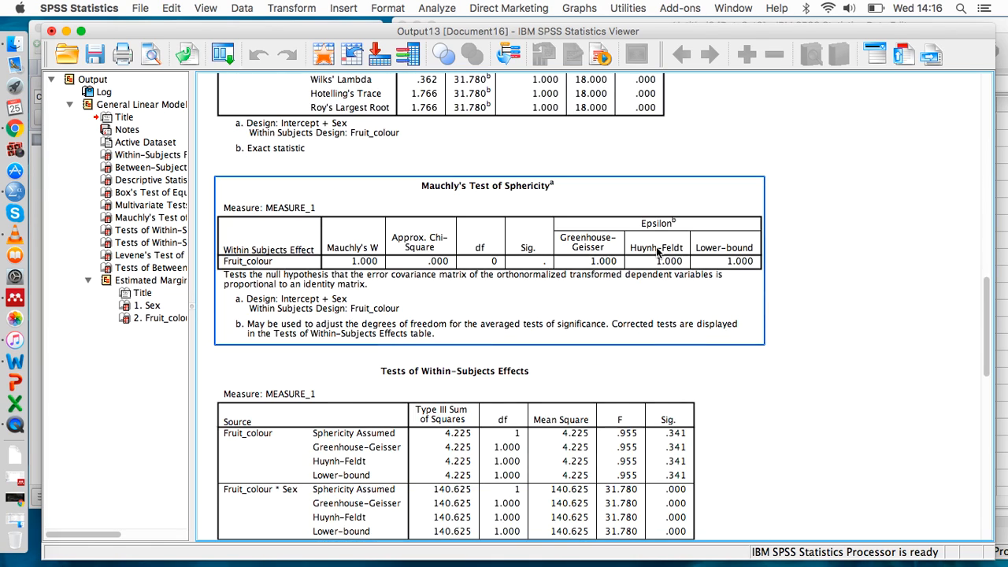
scroll(down, 3)
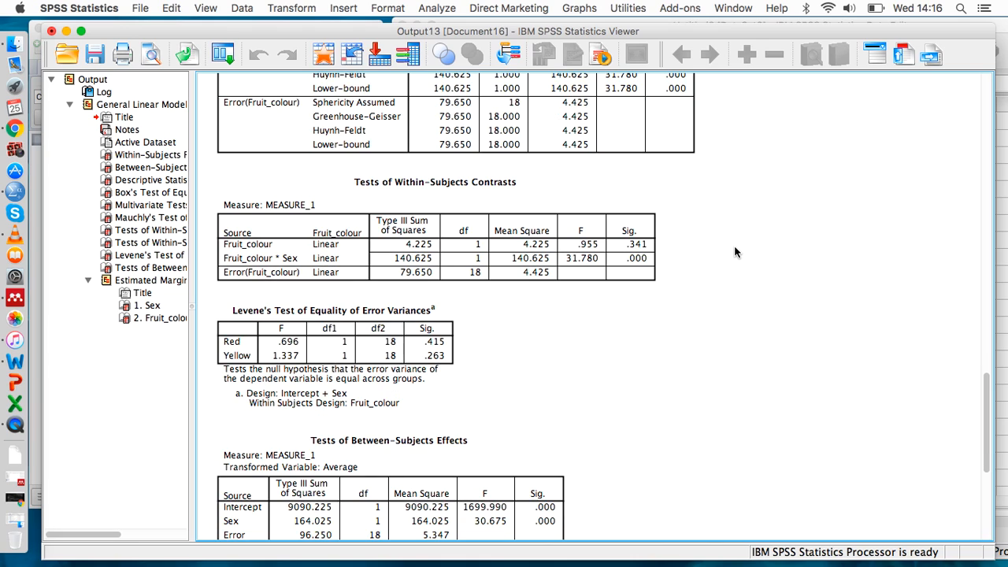
scroll(down, 3)
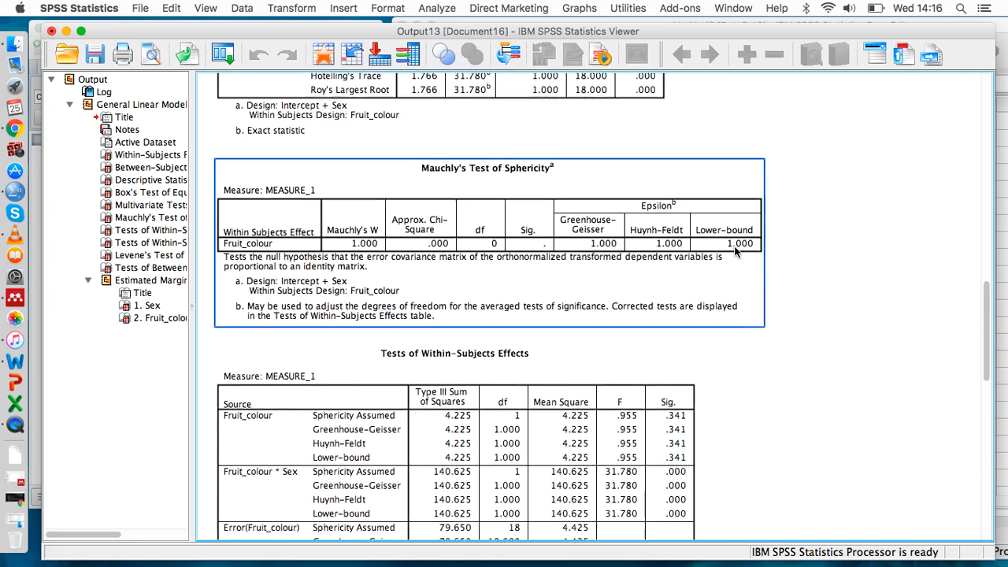
scroll(down, 3)
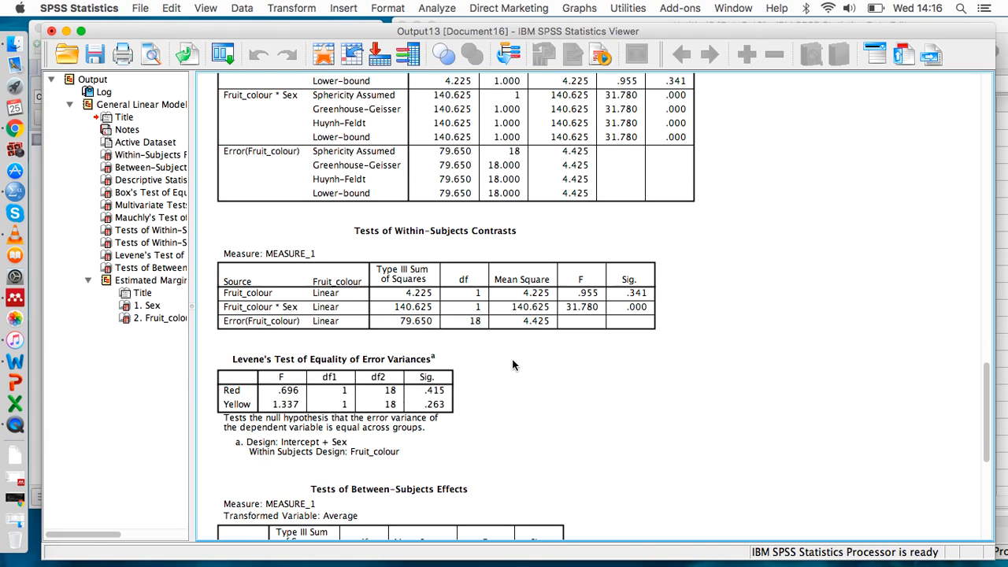
mouse_move(459, 390)
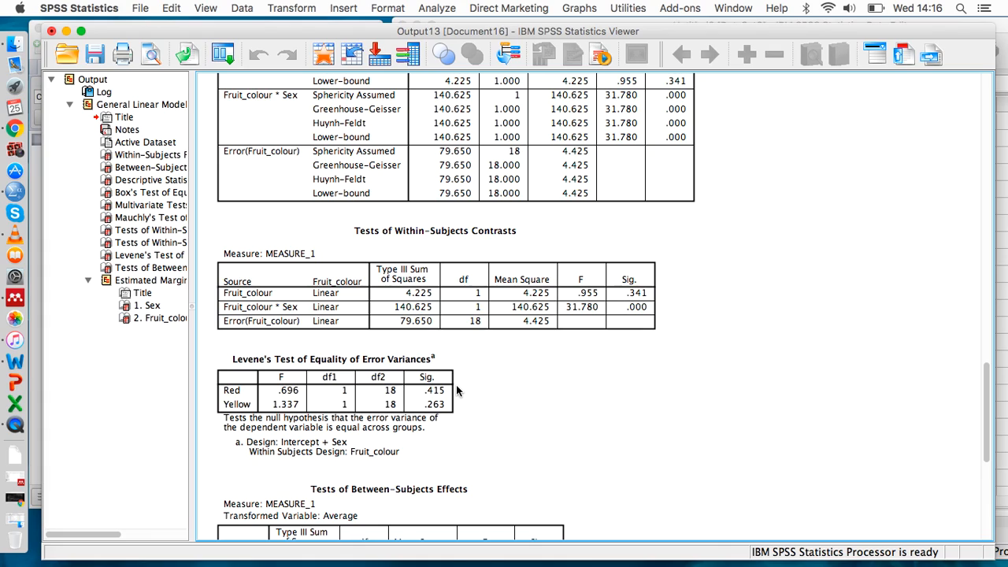
mouse_move(460, 403)
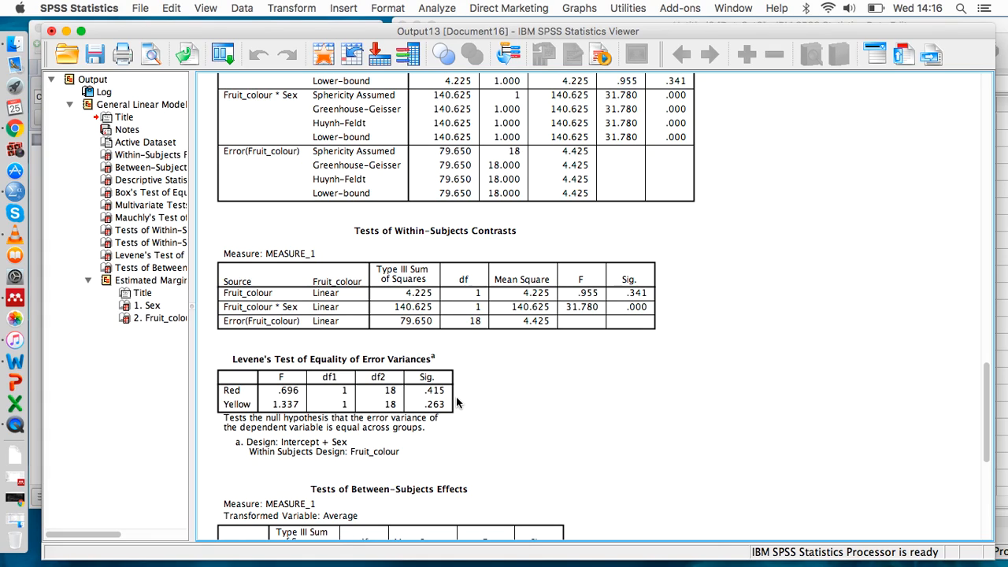
mouse_move(869, 337)
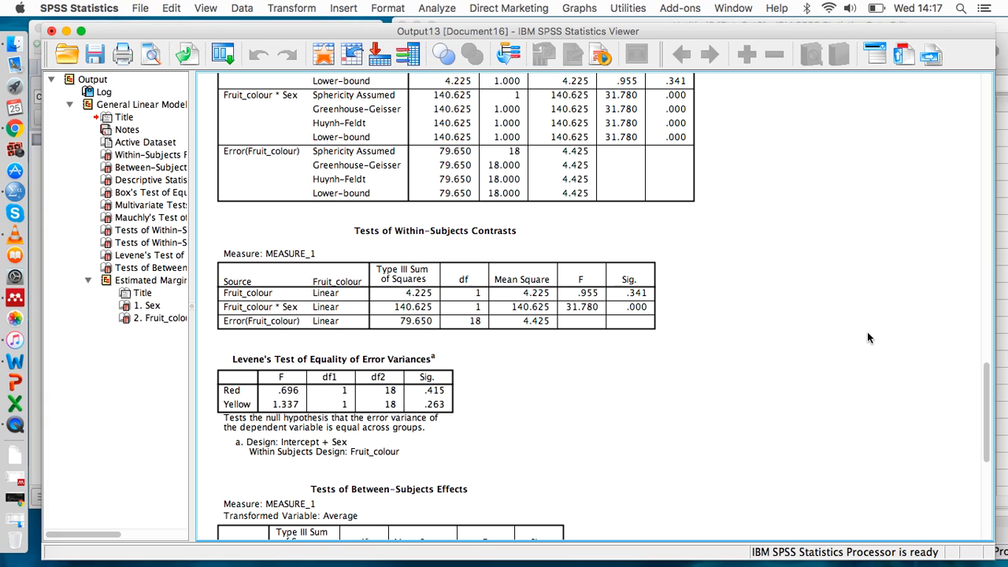
scroll(up, 3)
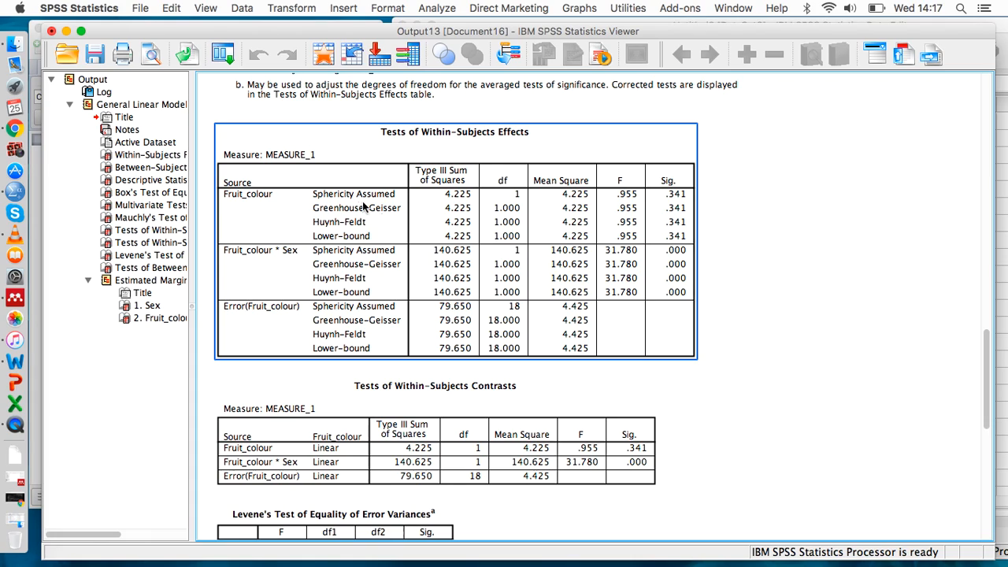
mouse_move(280, 201)
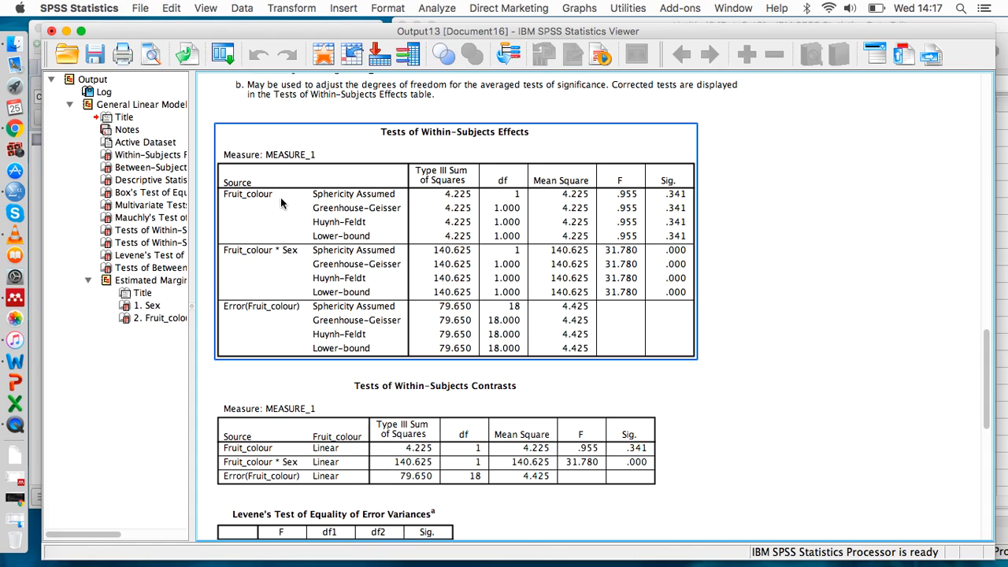
mouse_move(284, 203)
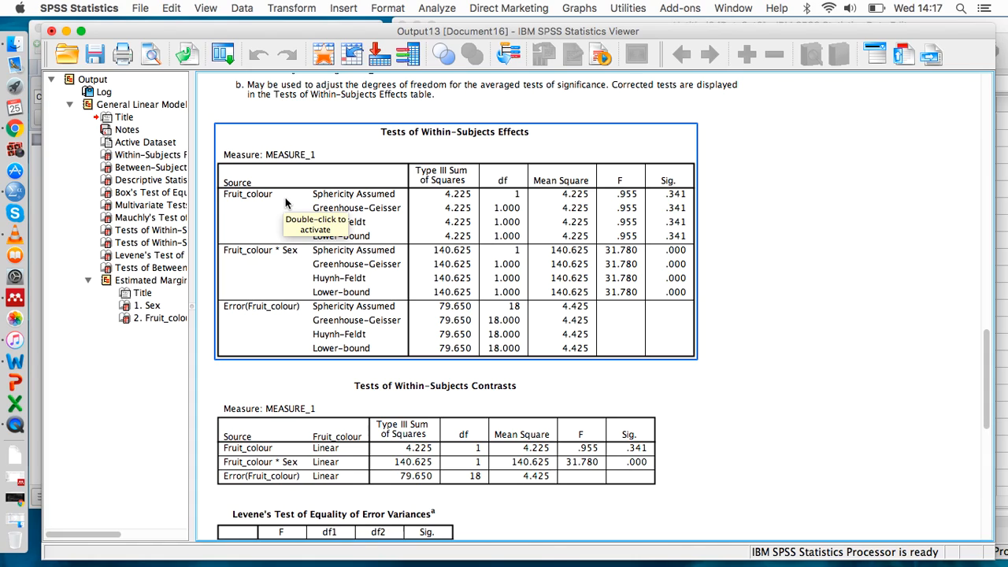
mouse_move(674, 202)
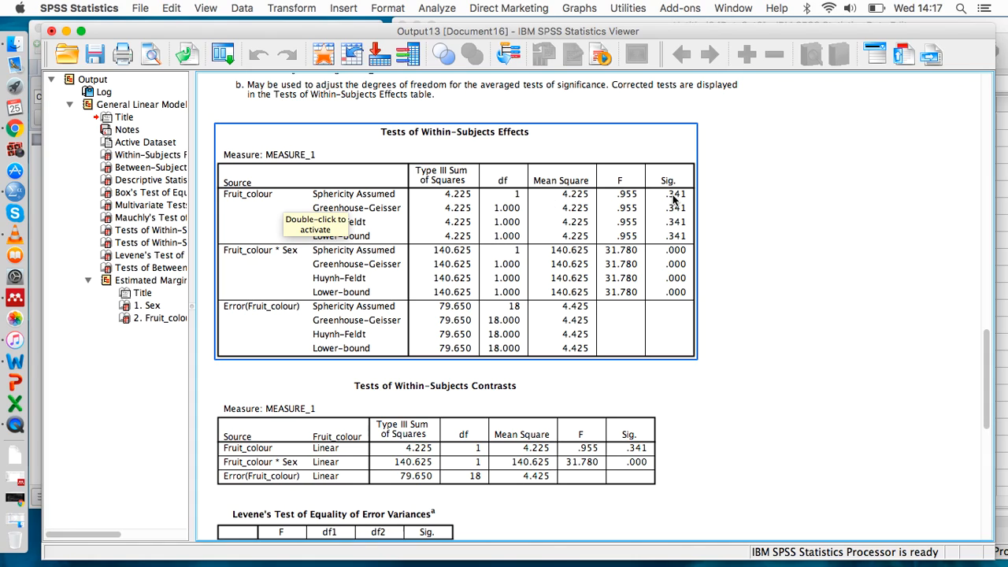
mouse_move(701, 201)
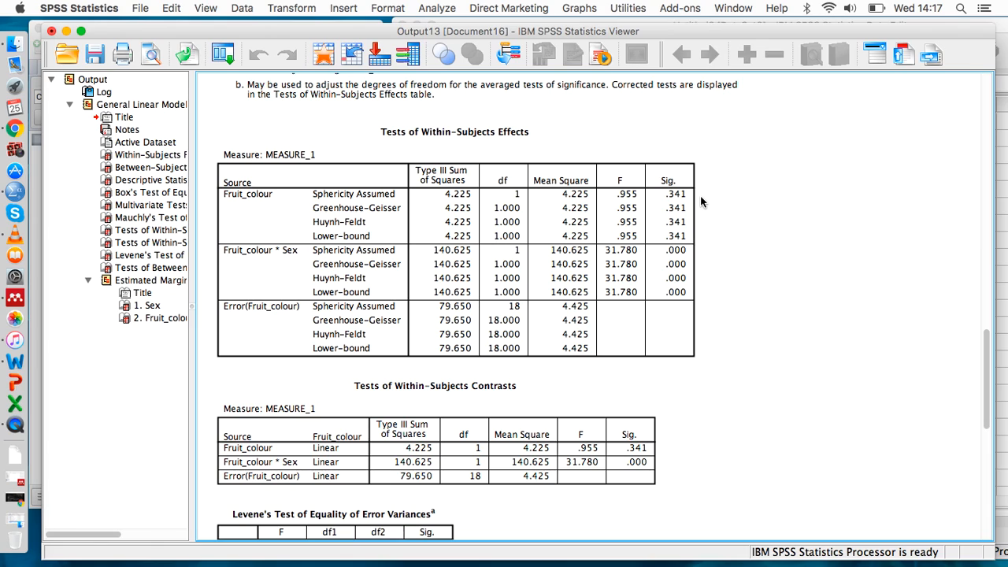
scroll(down, 3)
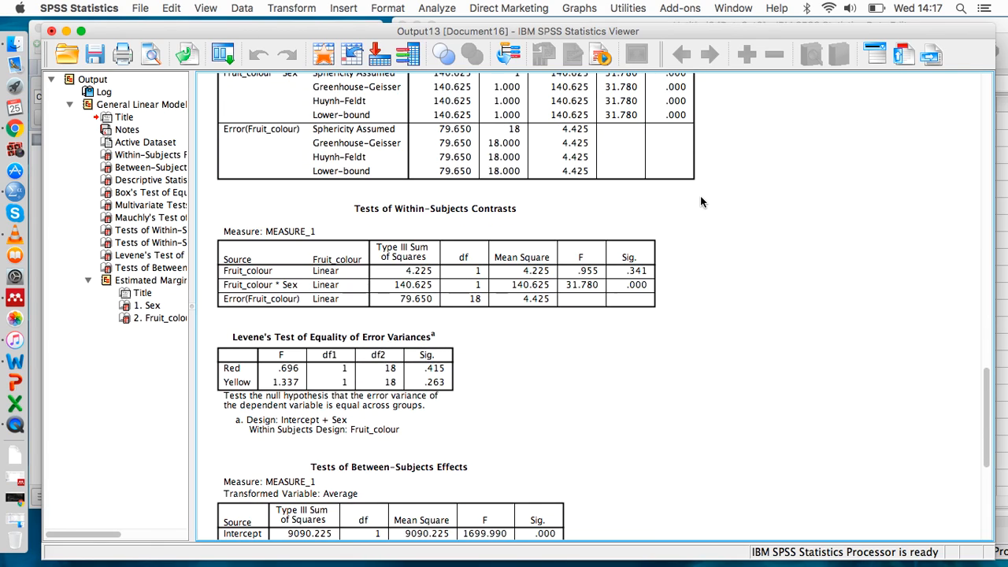
scroll(down, 3)
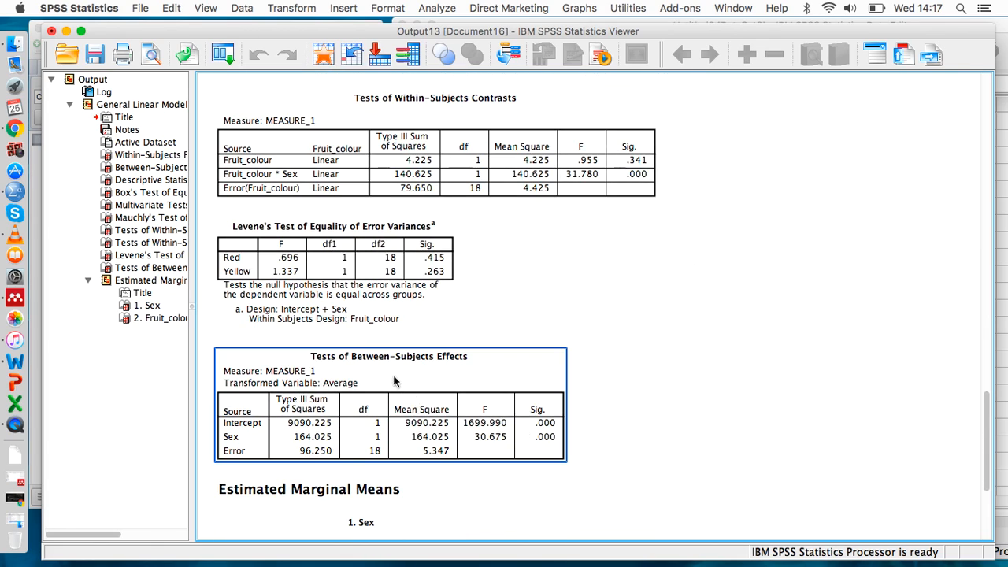
mouse_move(408, 379)
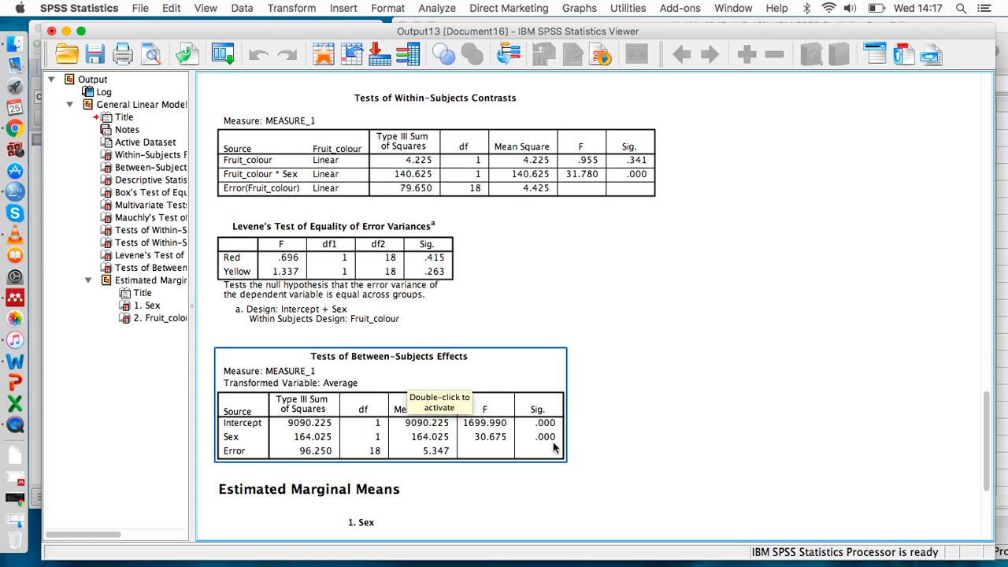
mouse_move(551, 449)
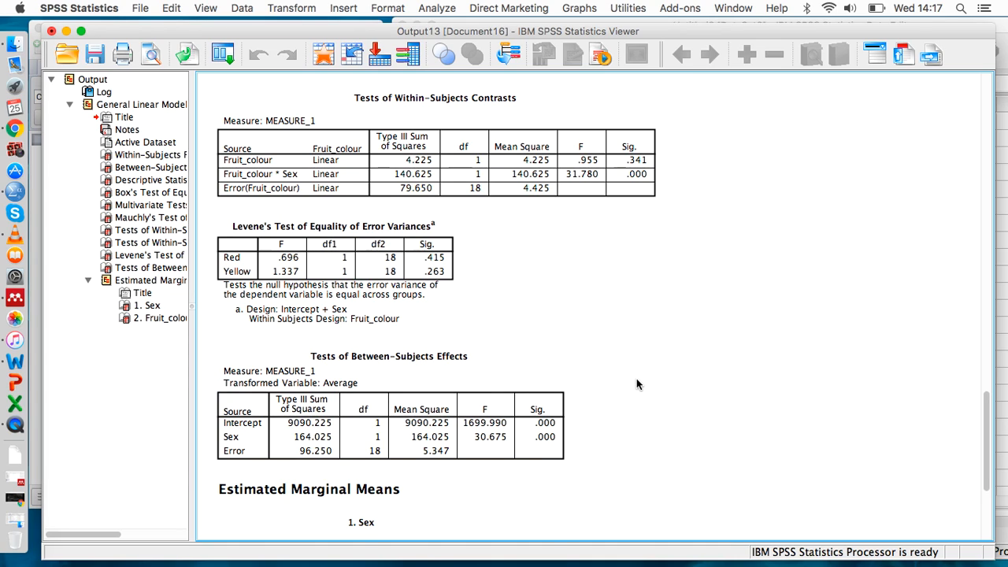
scroll(up, 3)
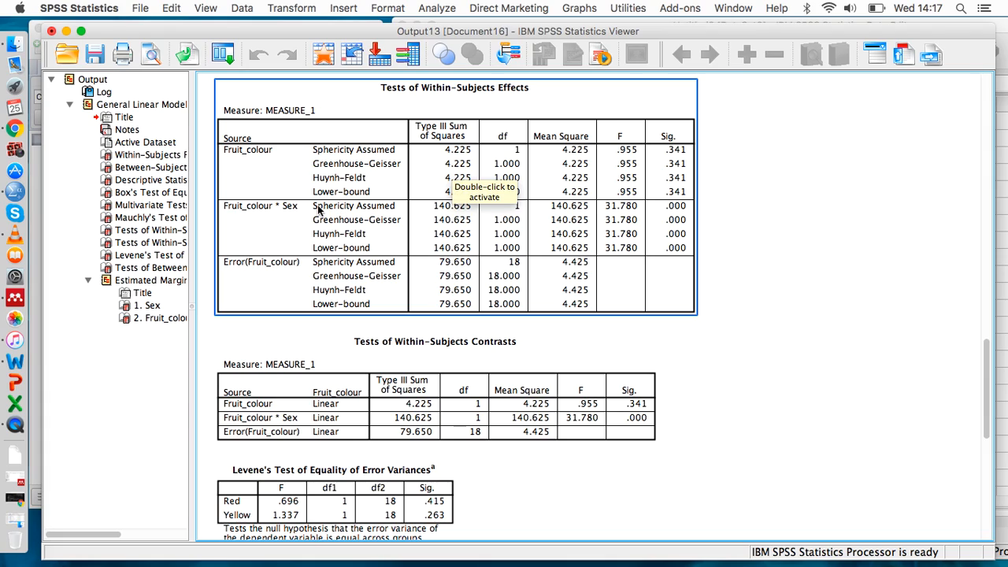
mouse_move(290, 217)
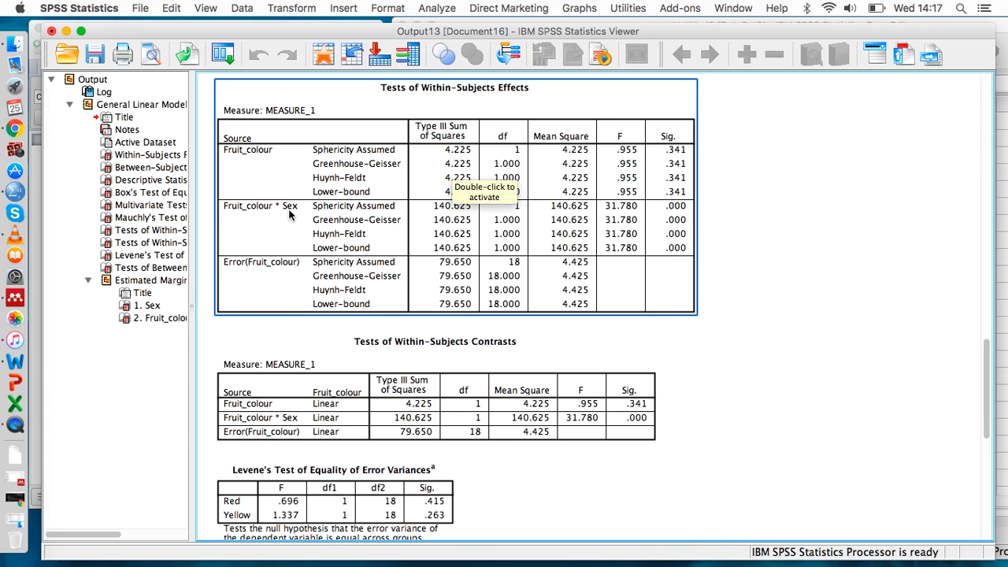
mouse_move(677, 208)
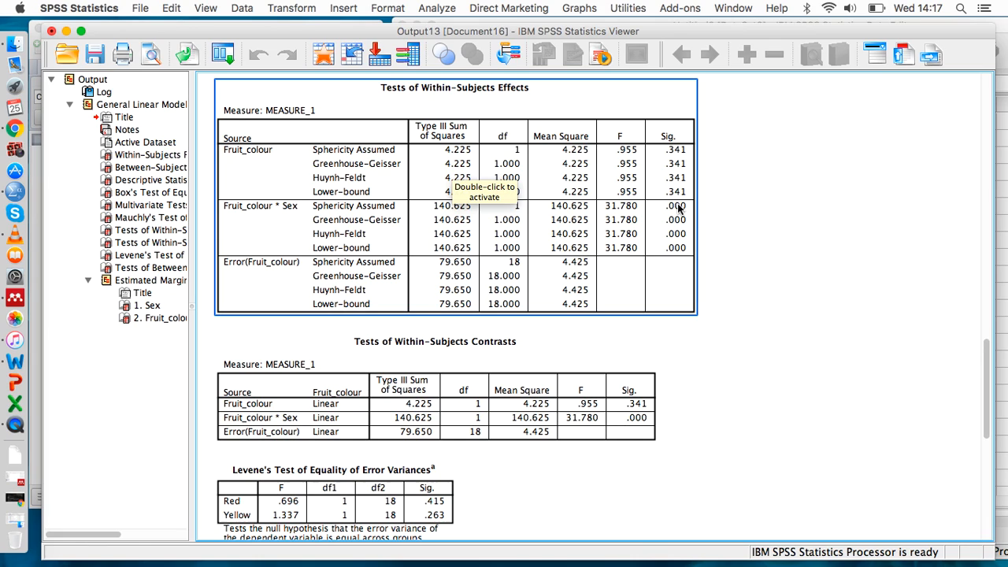
scroll(down, 3)
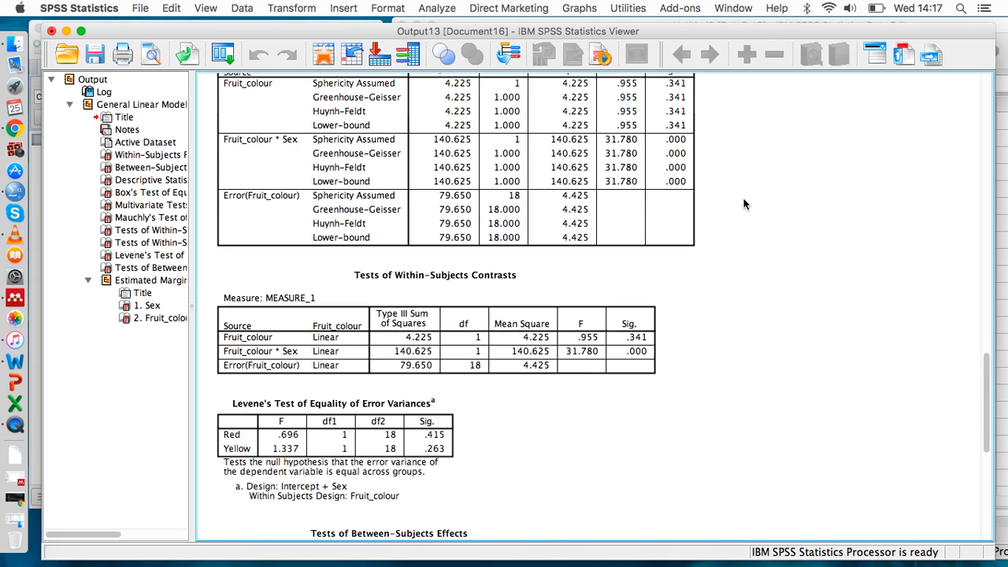
Bring the Word Results.docx window forward beside the SPSS Viewer output.
scroll(up, 3)
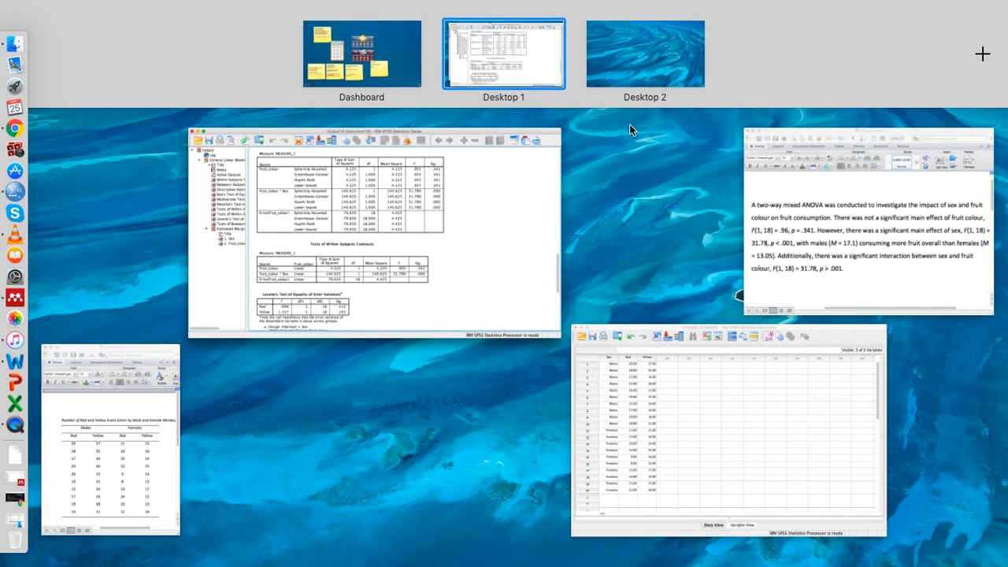
click(503, 54)
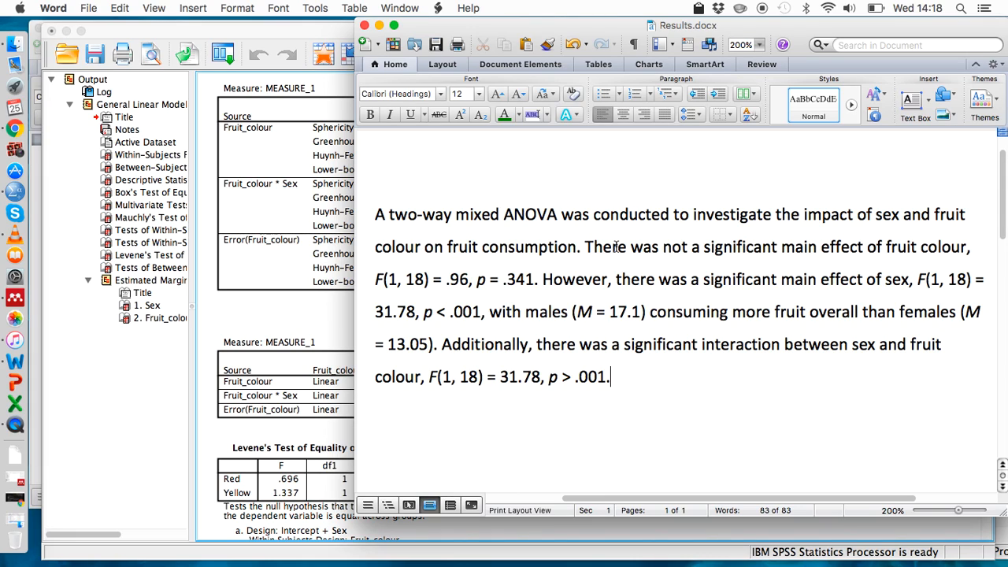
mouse_move(466, 280)
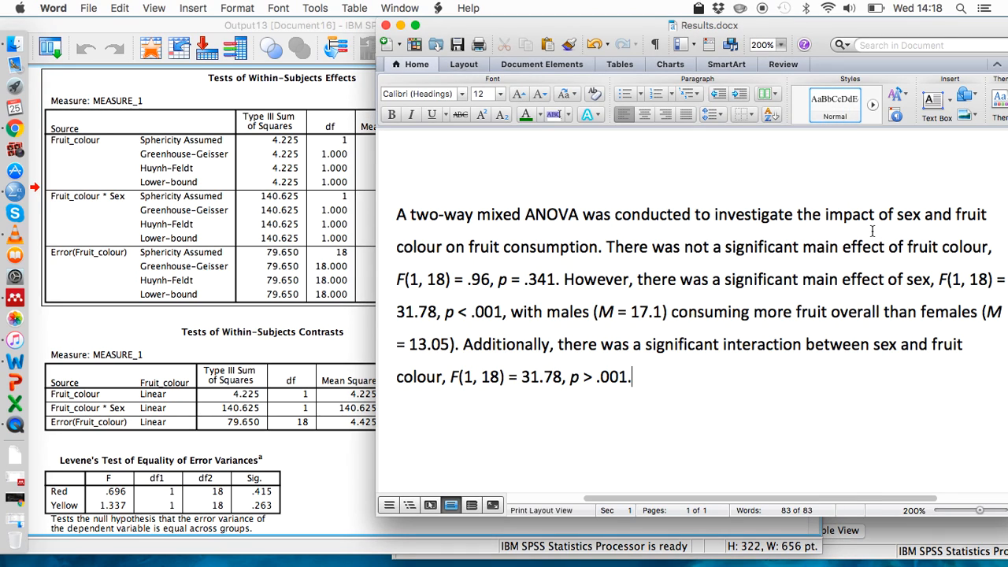
mouse_move(523, 286)
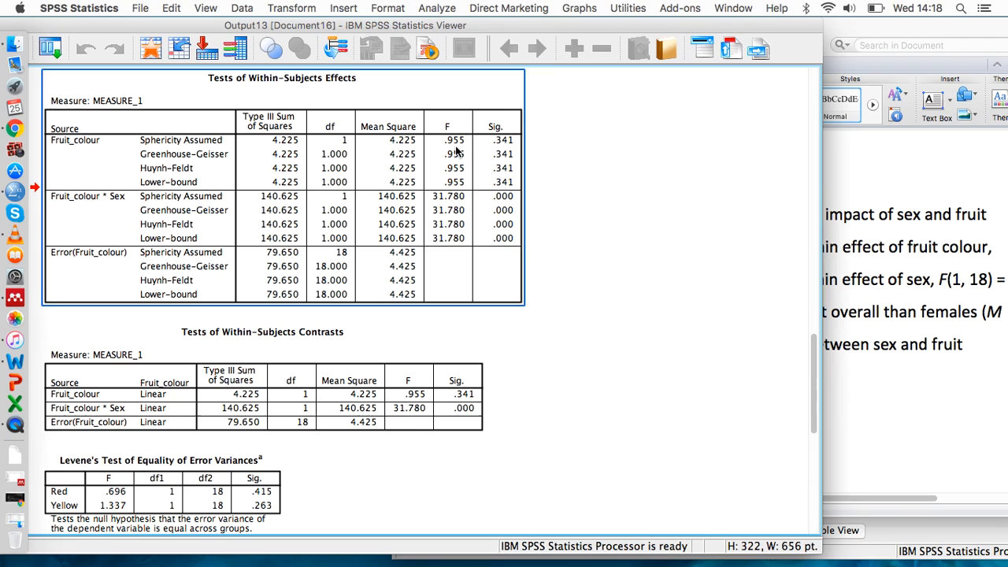
mouse_move(516, 132)
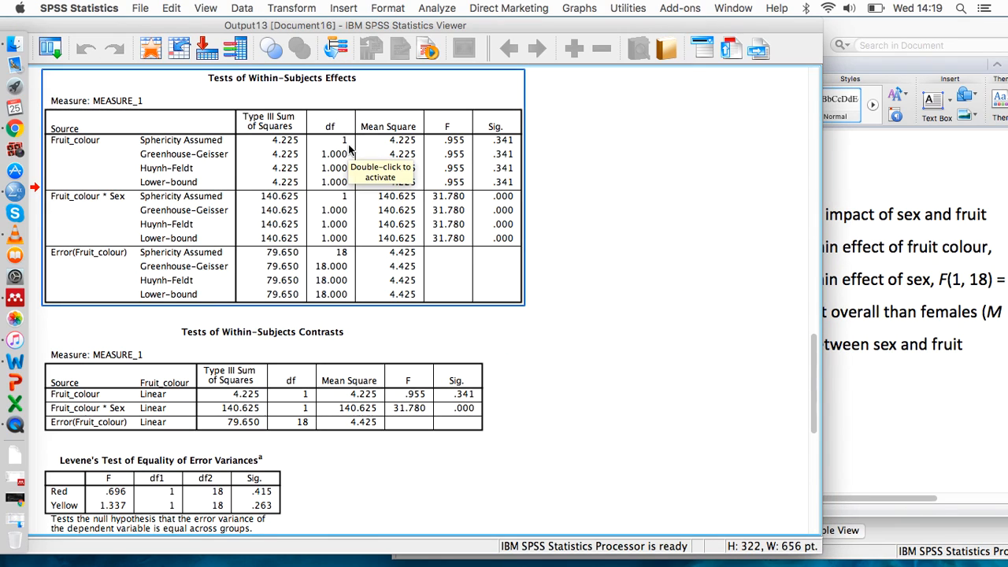
mouse_move(343, 255)
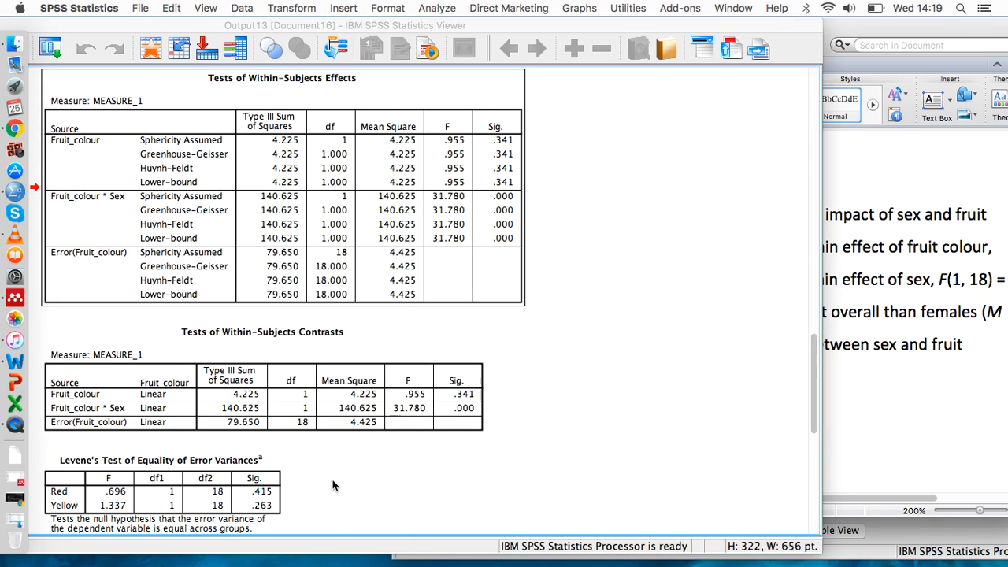
scroll(down, 3)
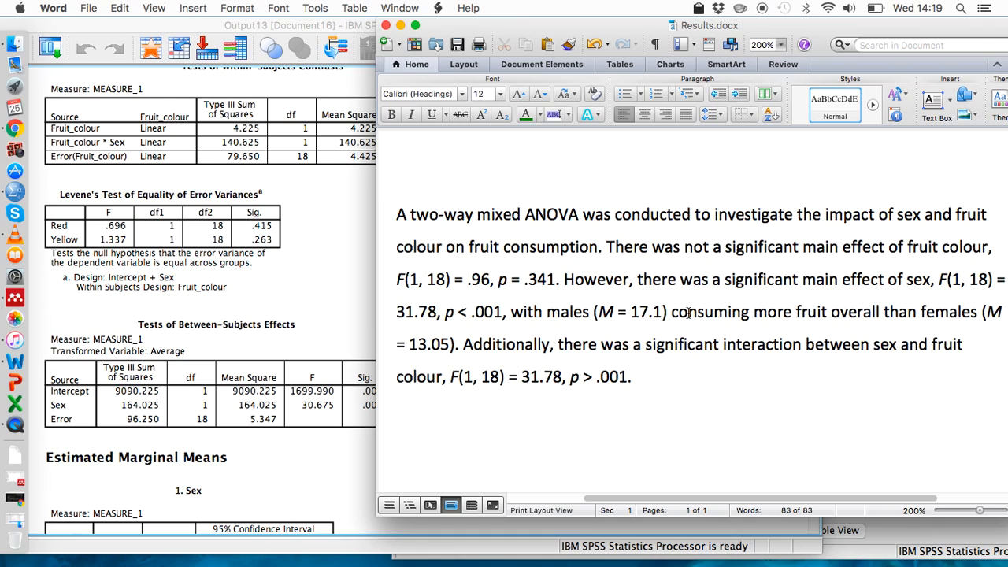
mouse_move(488, 334)
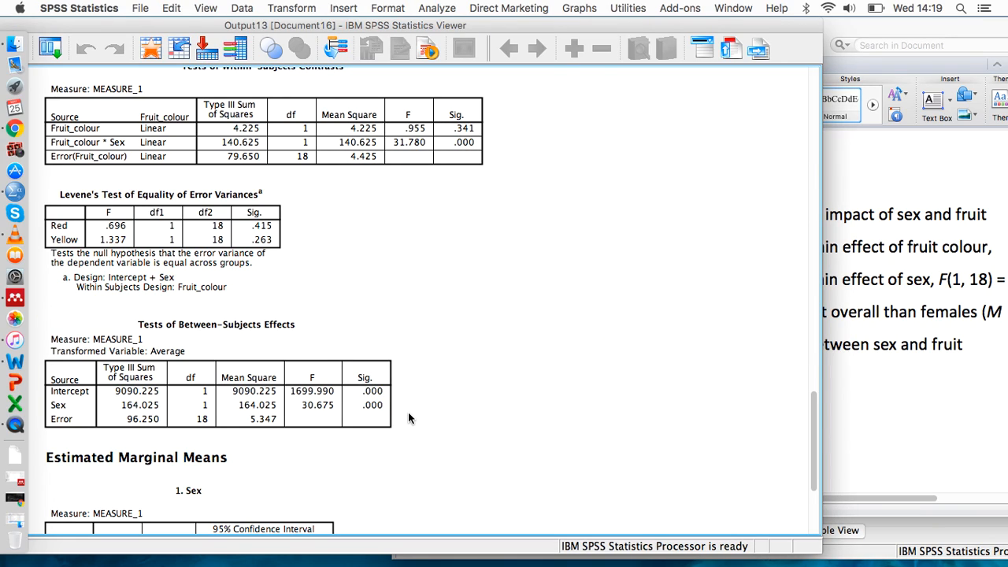
mouse_move(406, 417)
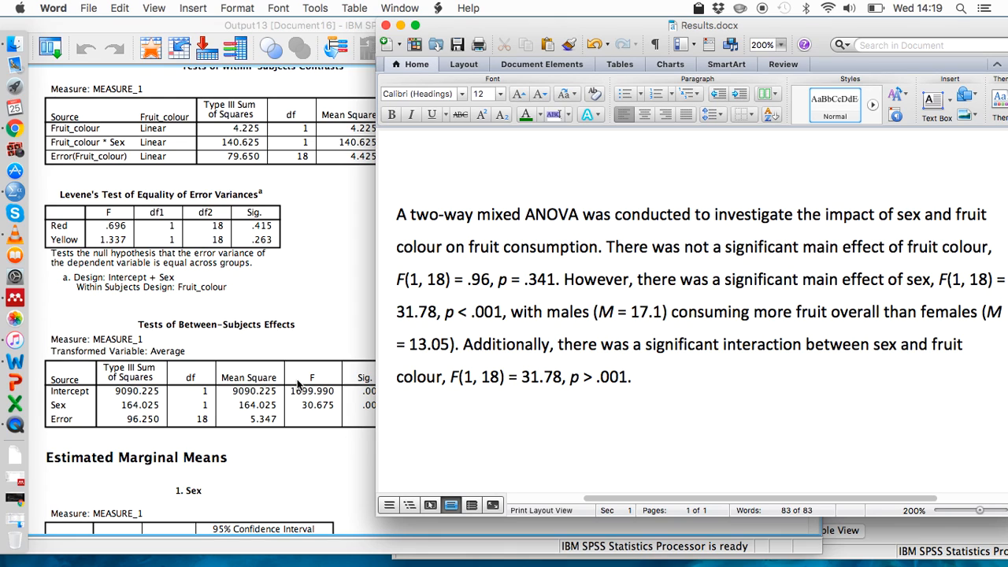
Edit the sex main effect in the paragraph to read F(1, 18) = 30.68.
click(217, 370)
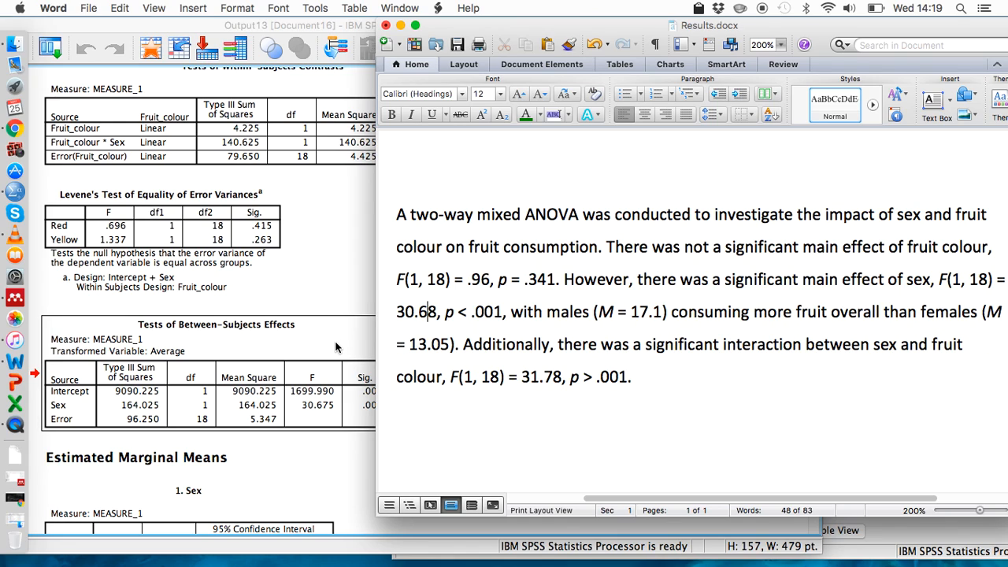
mouse_move(315, 416)
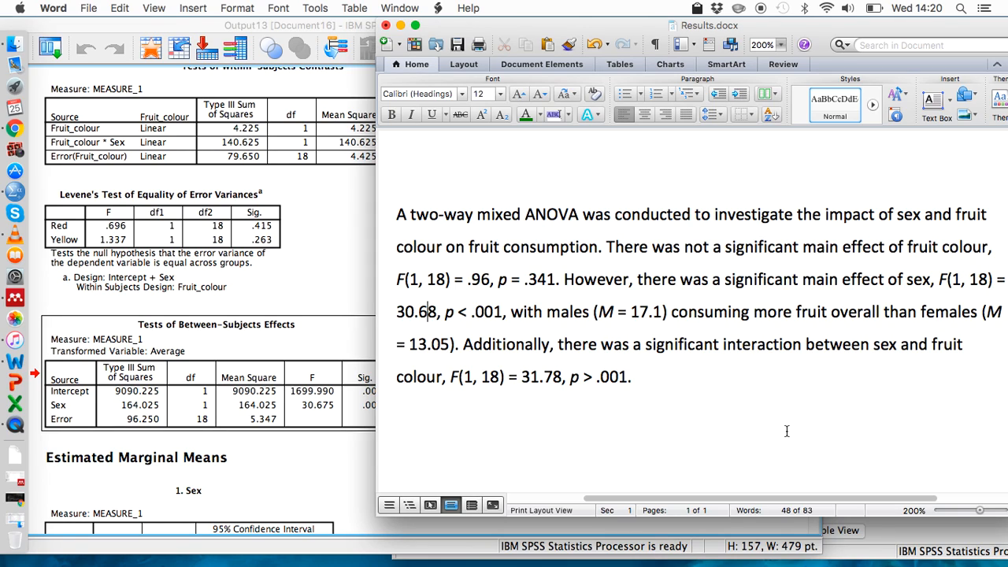
mouse_move(370, 257)
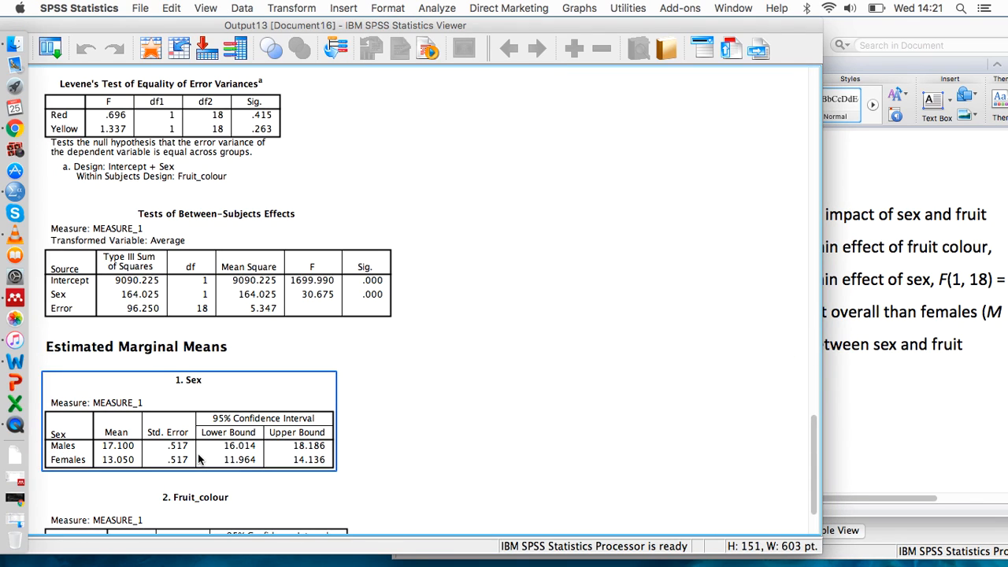
scroll(down, 3)
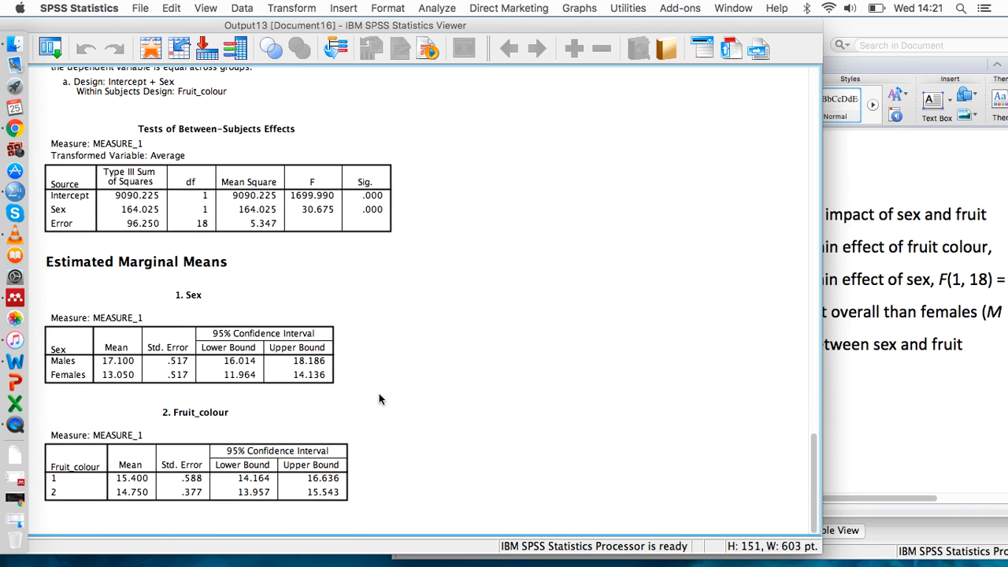
click(118, 362)
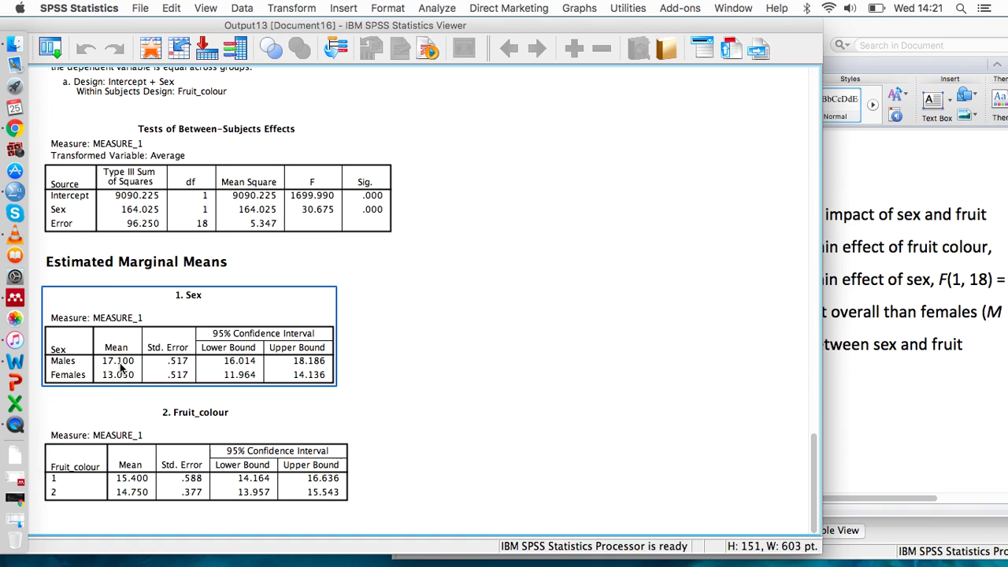
mouse_move(118, 368)
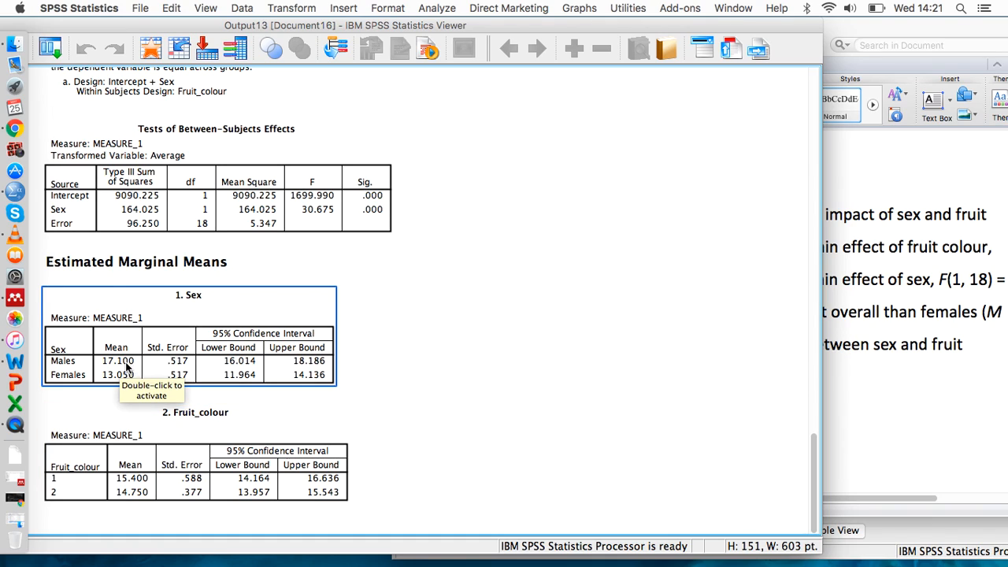
mouse_move(117, 378)
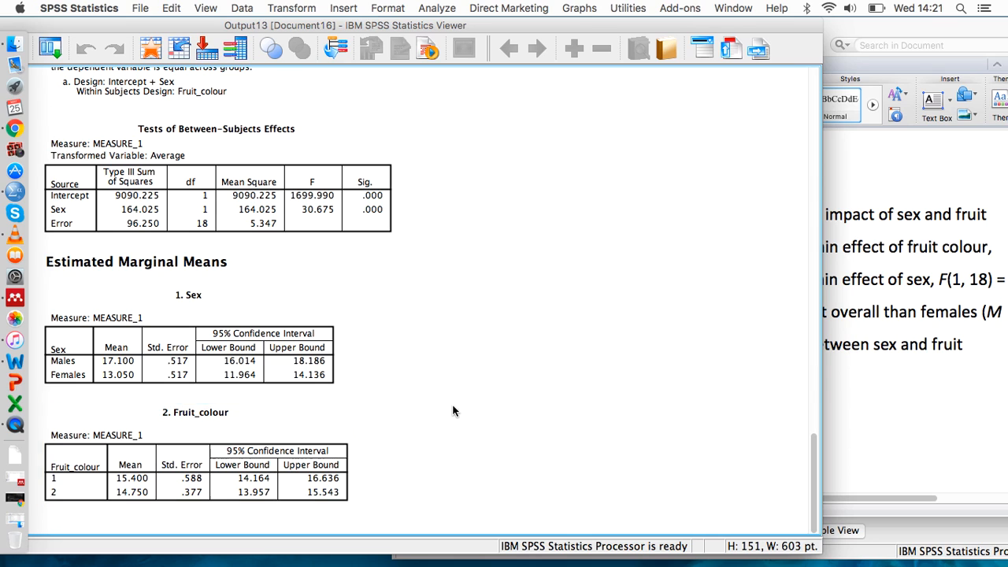
scroll(up, 3)
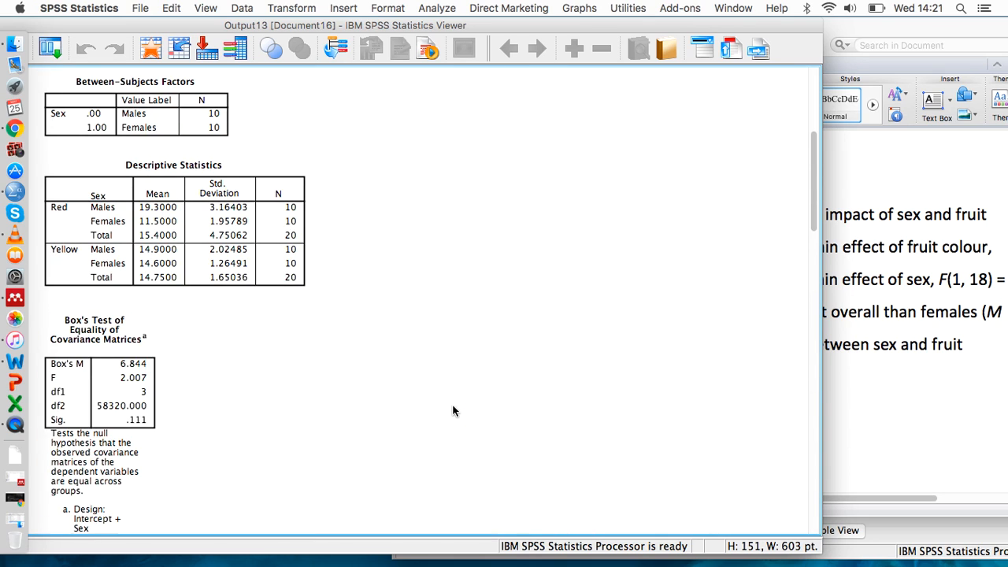
scroll(up, 3)
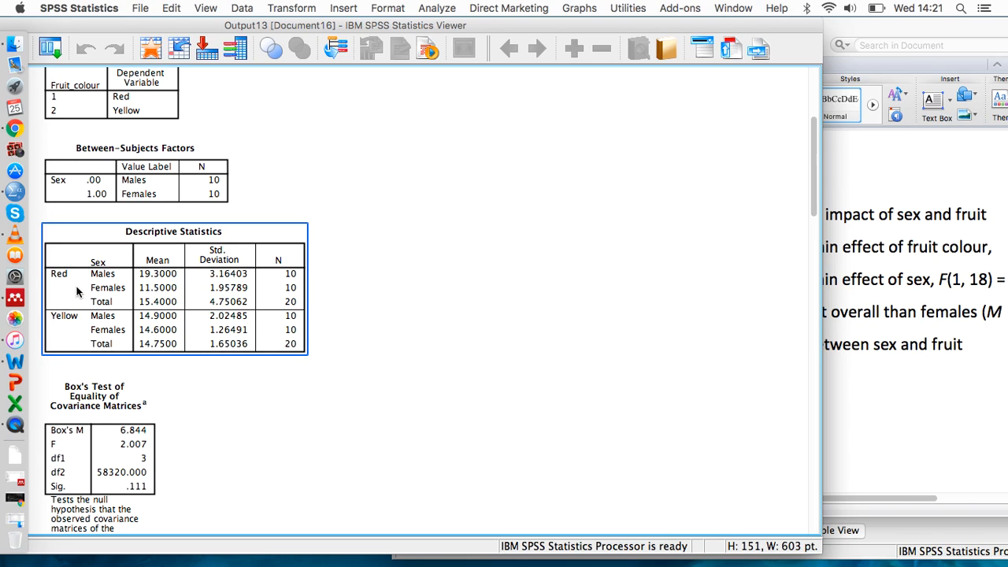
mouse_move(164, 276)
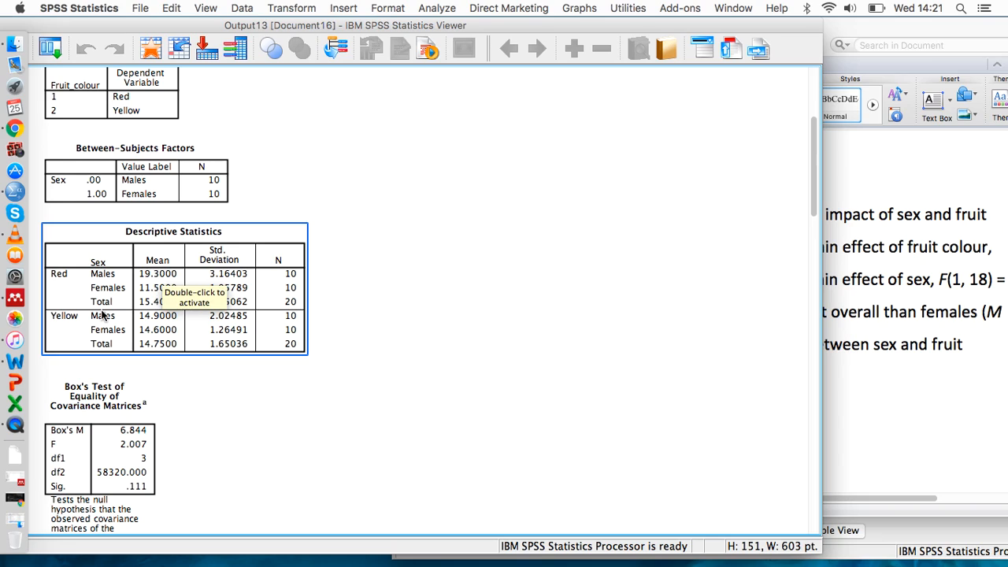
mouse_move(161, 321)
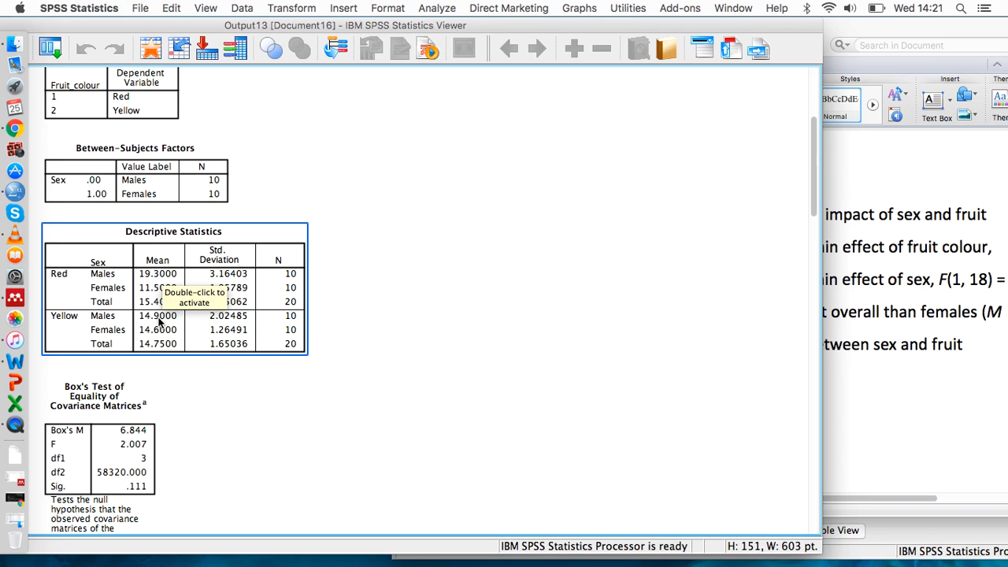